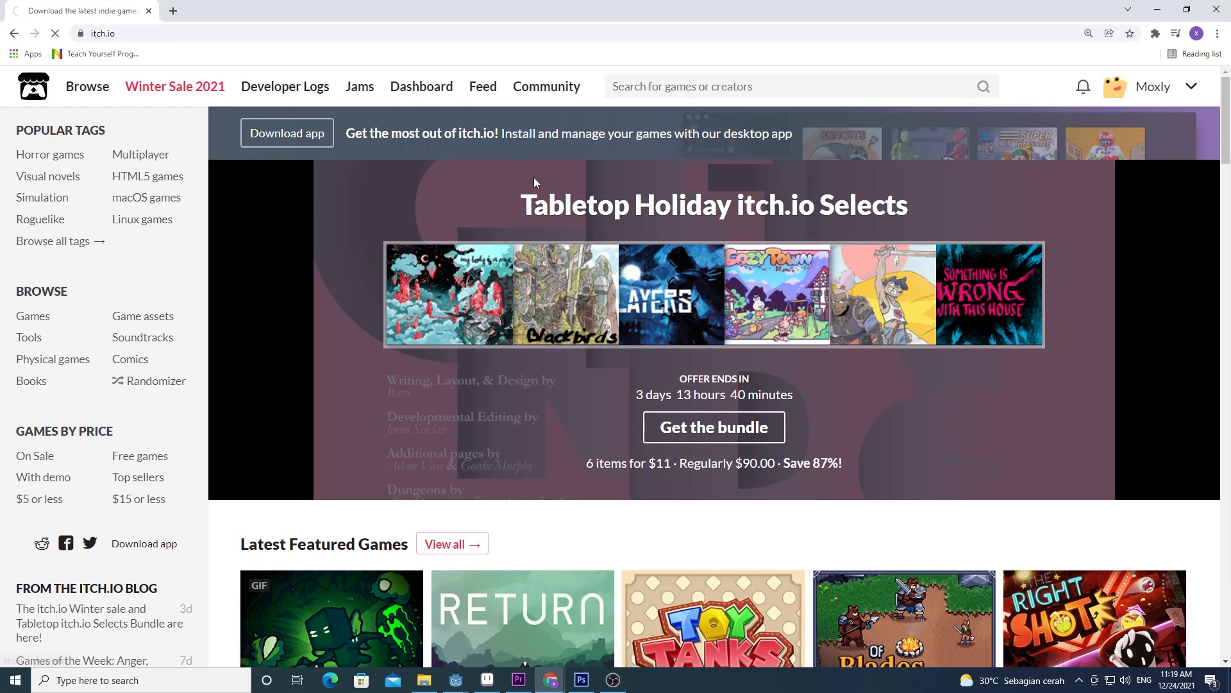
Reach the MFGG Winter Fangame Jam page through the Jams Submitted list and view its voting countdown.
left_click(359, 86)
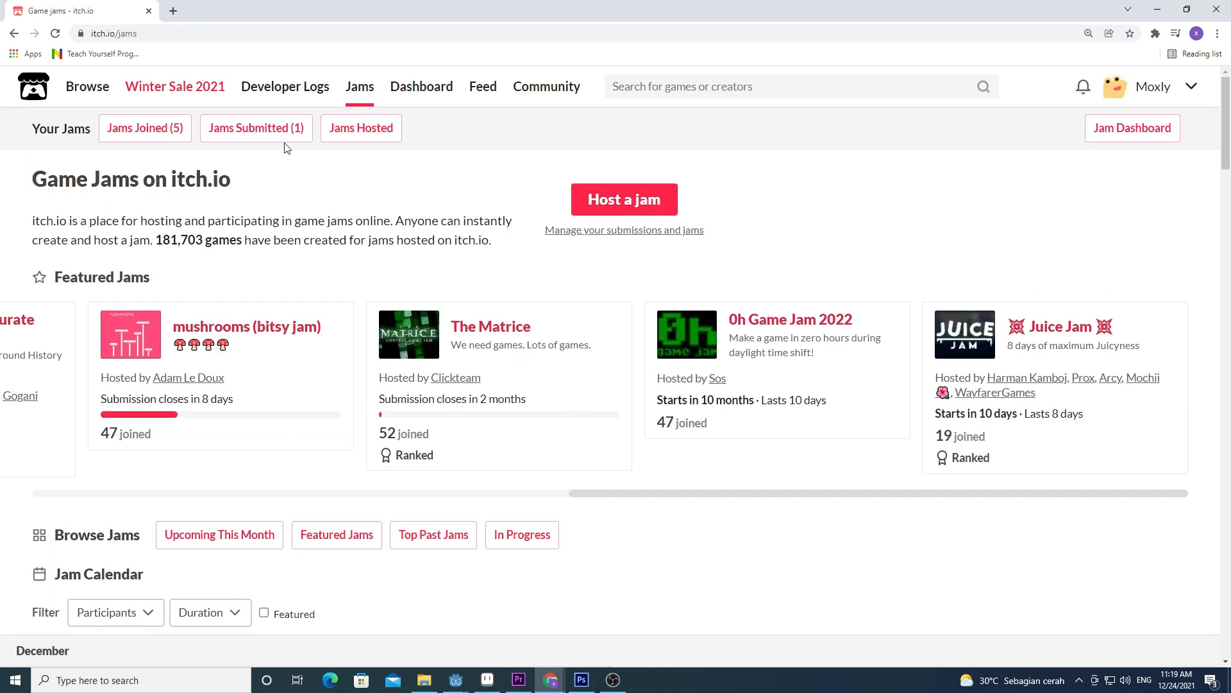
left_click(255, 128)
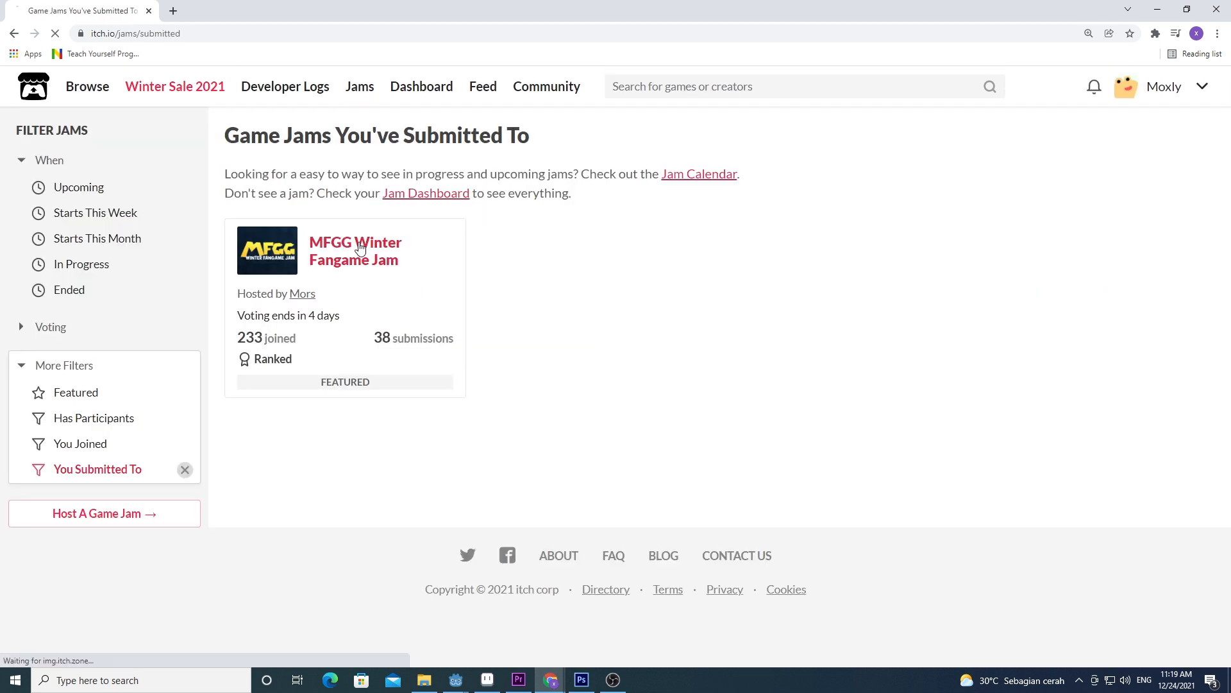
left_click(355, 250)
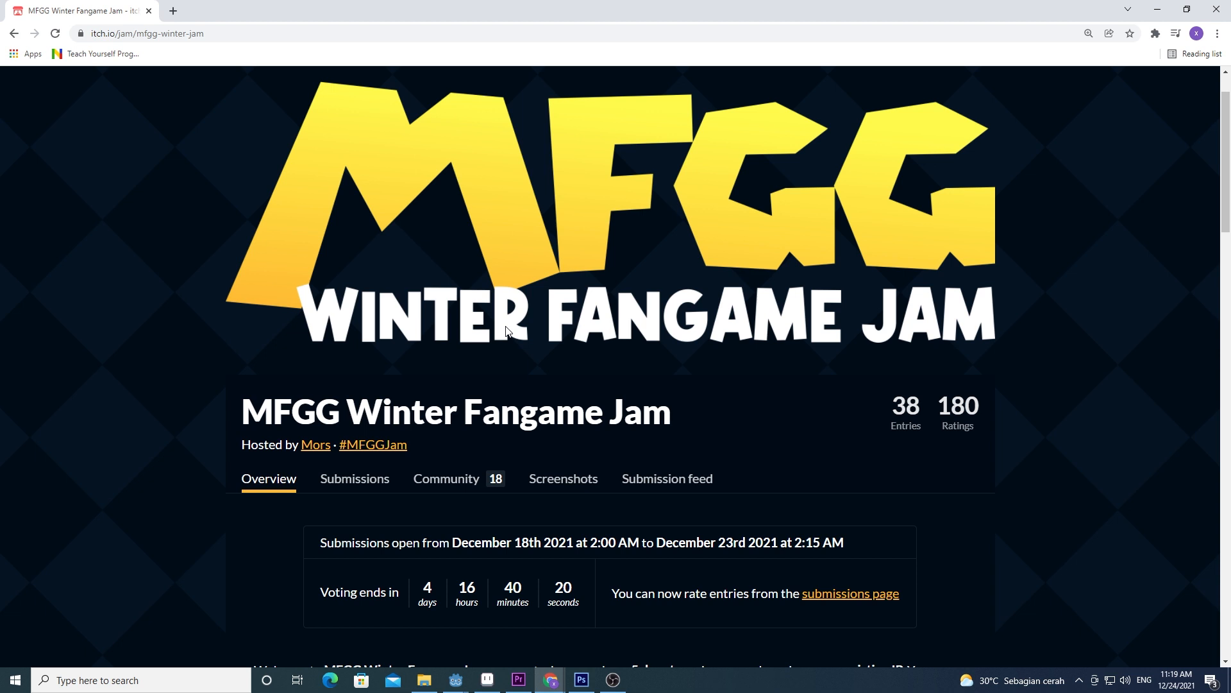
scroll("down", 3)
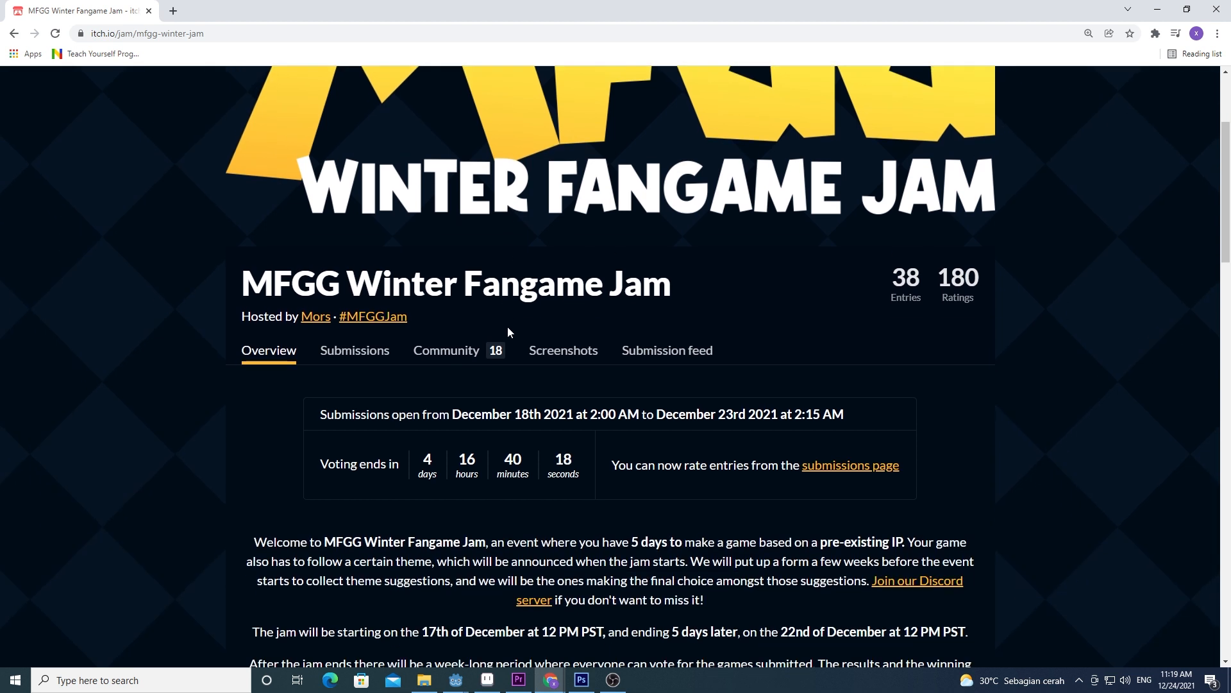
scroll("down", 3)
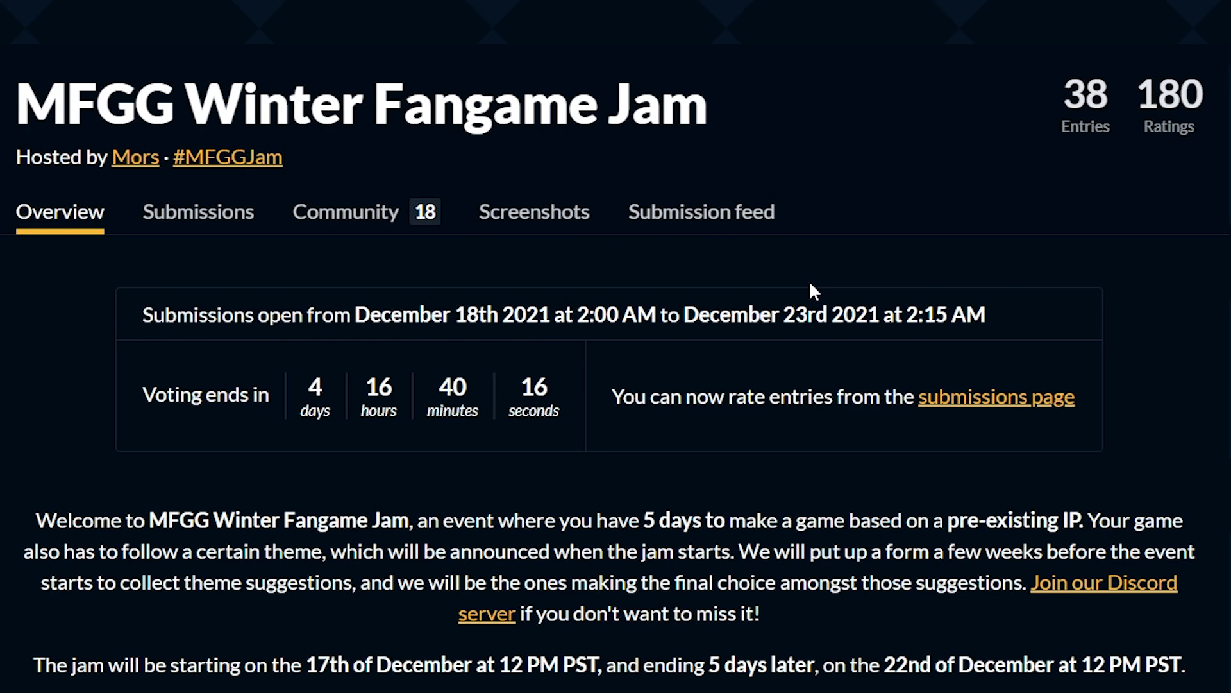
scroll("down", 3)
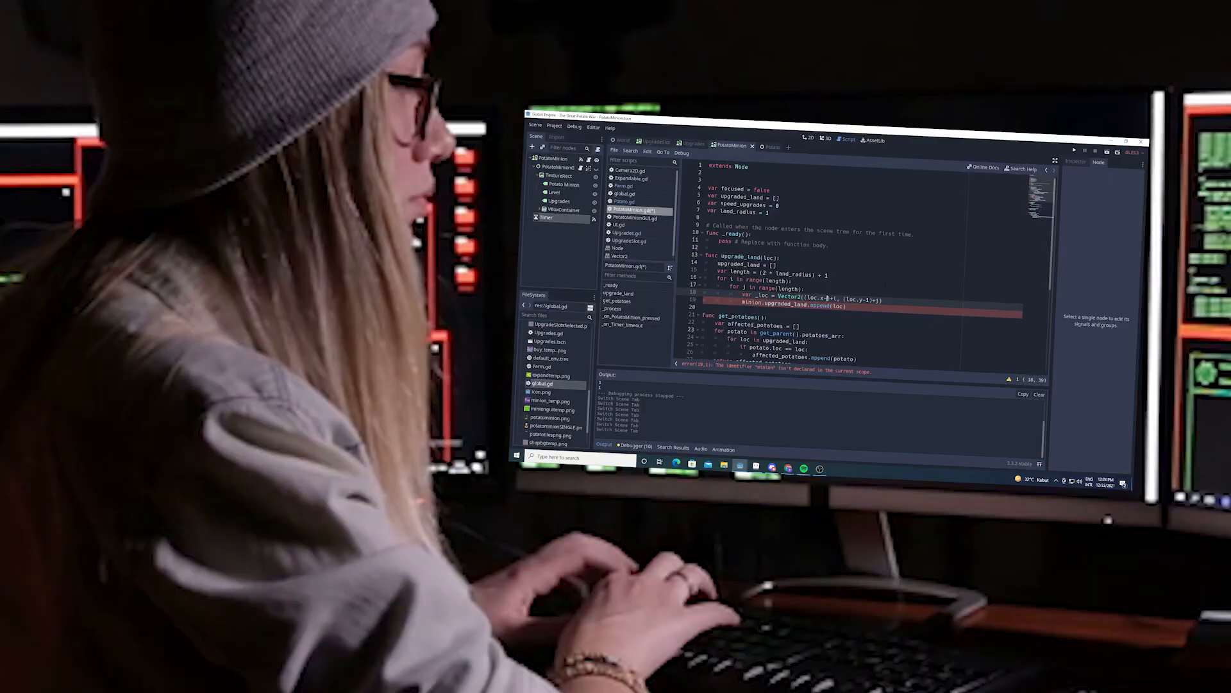
Load docs.godotengine.org showing the stable 3.4 documentation home with tutorial topics.
type("land")
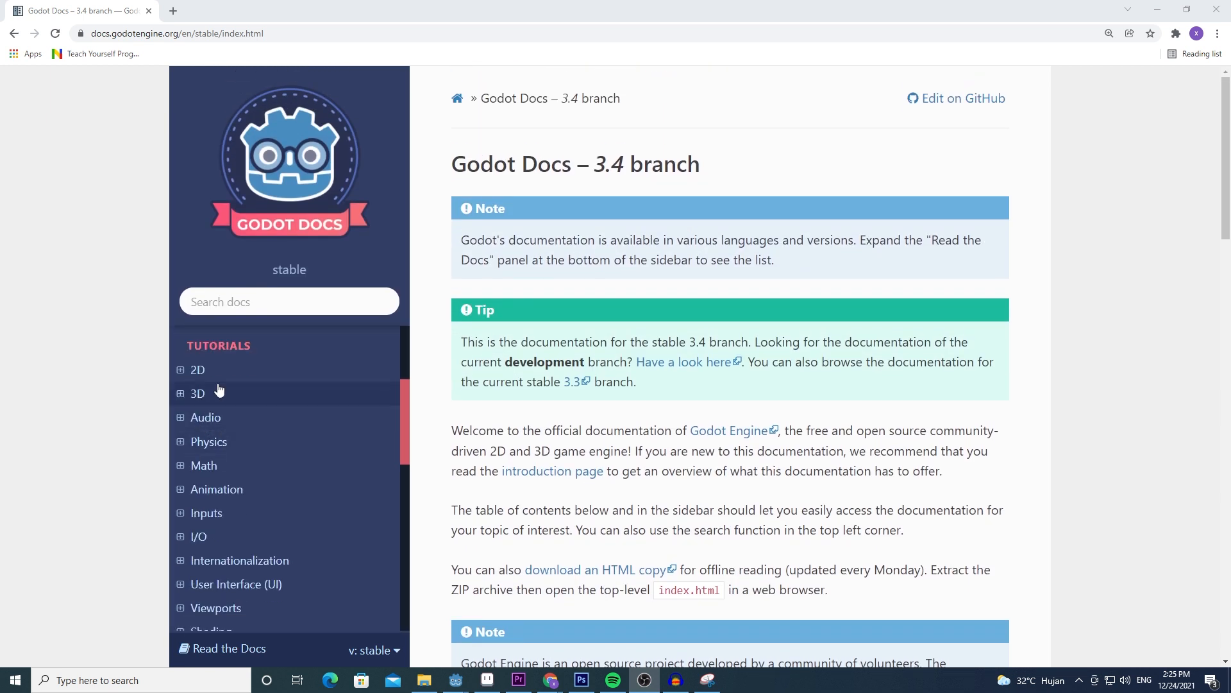
Launch Godot so the Project Manager lists the seven local projects including The Great Potato War.
left_click(198, 369)
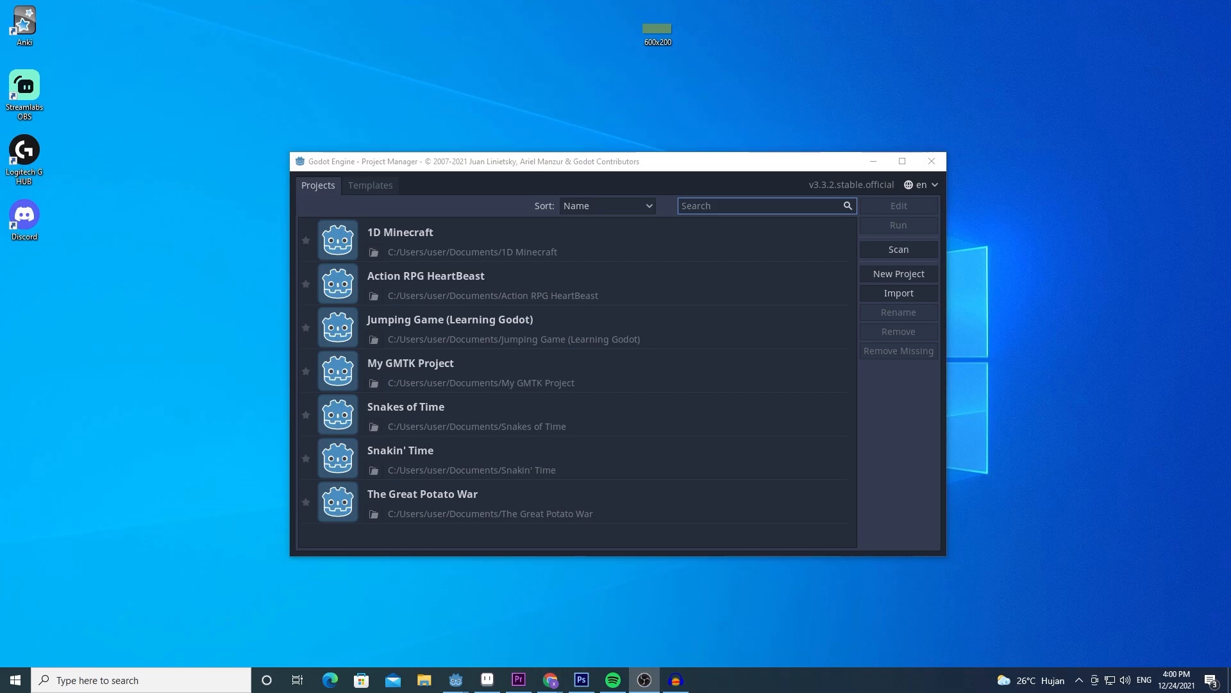
Load The Great Potato War project and select the FarmTiles TileMap in the World scene.
left_click(898, 273)
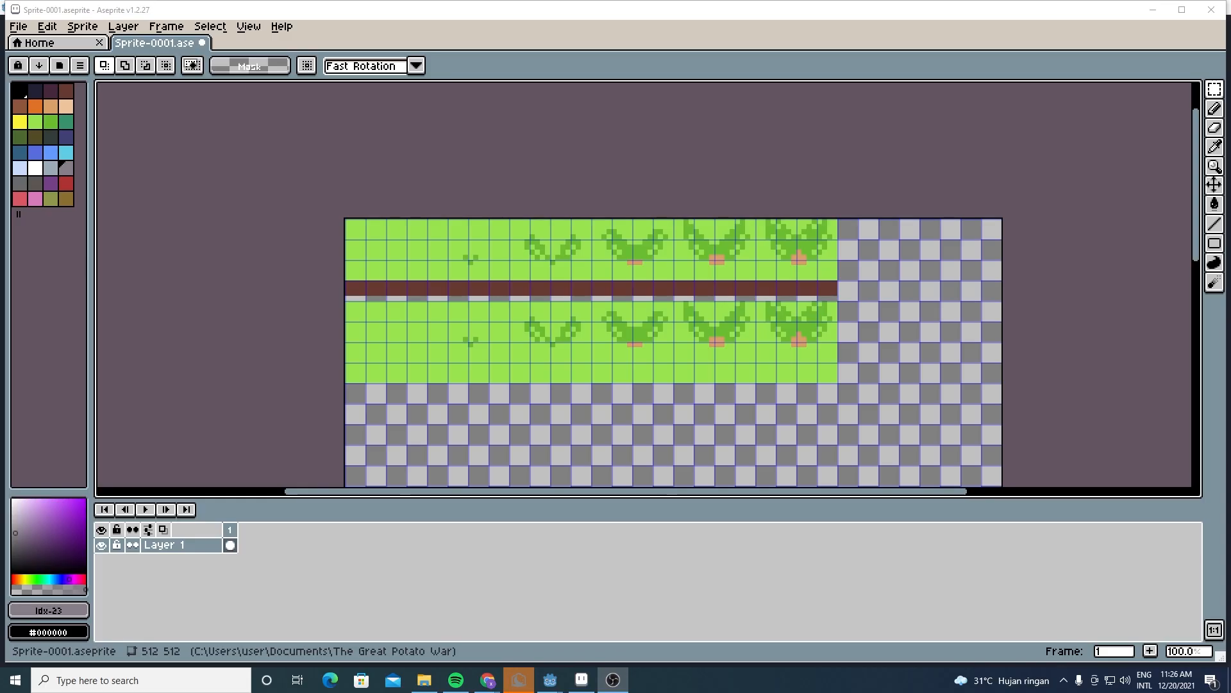
left_click(517, 680)
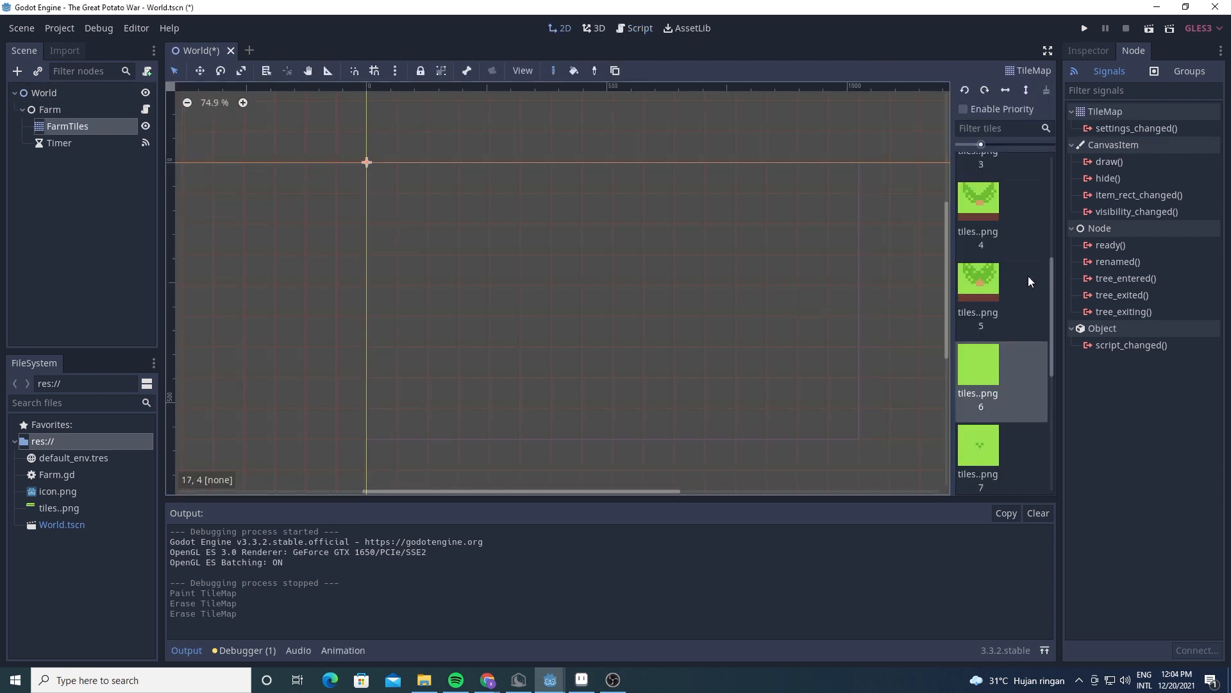
Paint a row of grass tiles on FarmTiles and run the game showing the Potatoes counter.
left_click_drag(460, 271, 795, 271)
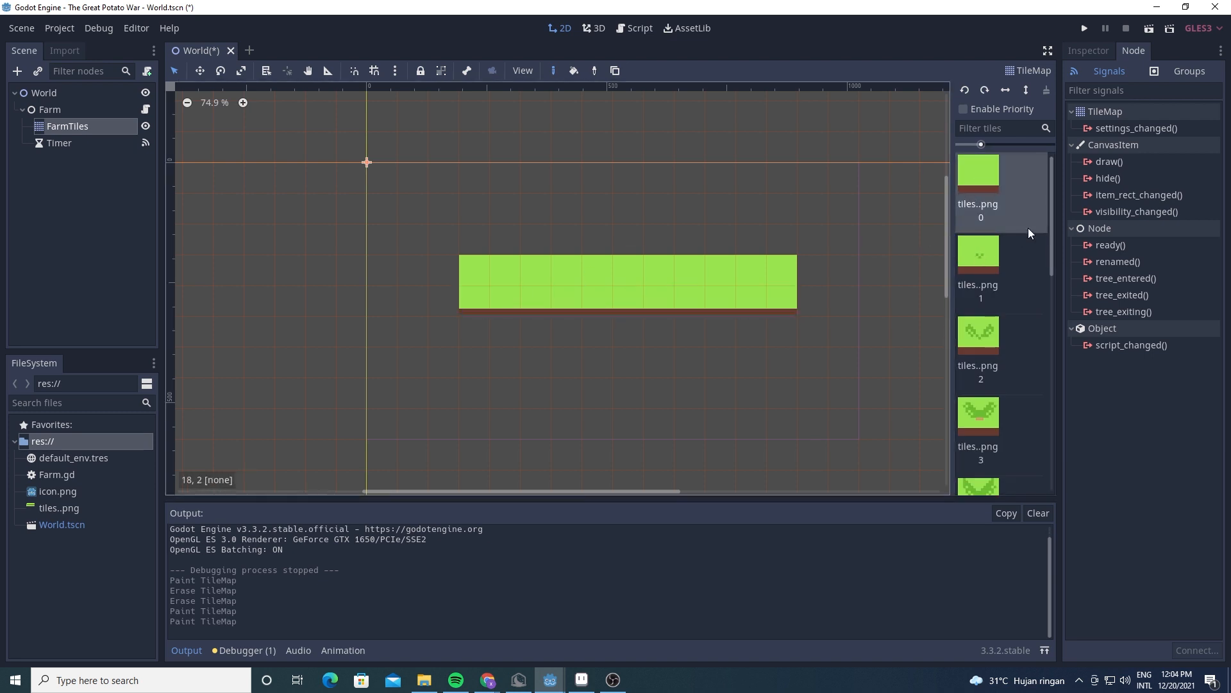
left_click(1083, 27)
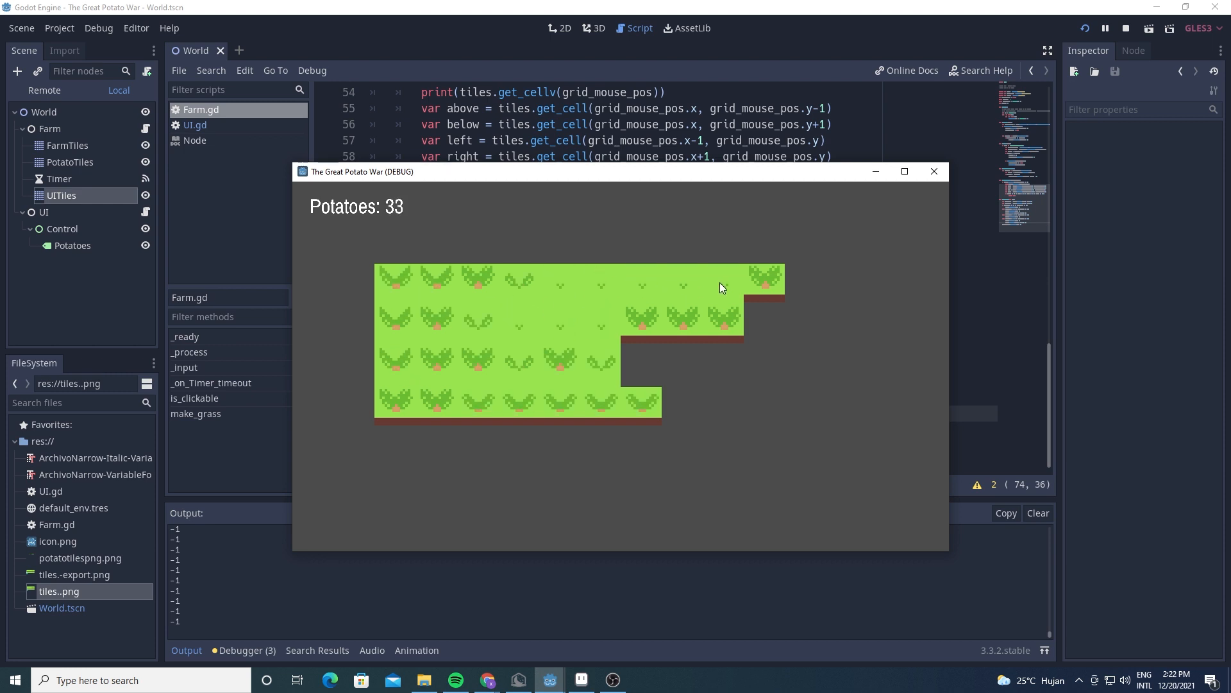
Restart the game and buy more farm land from the new shop panel.
left_click(526, 369)
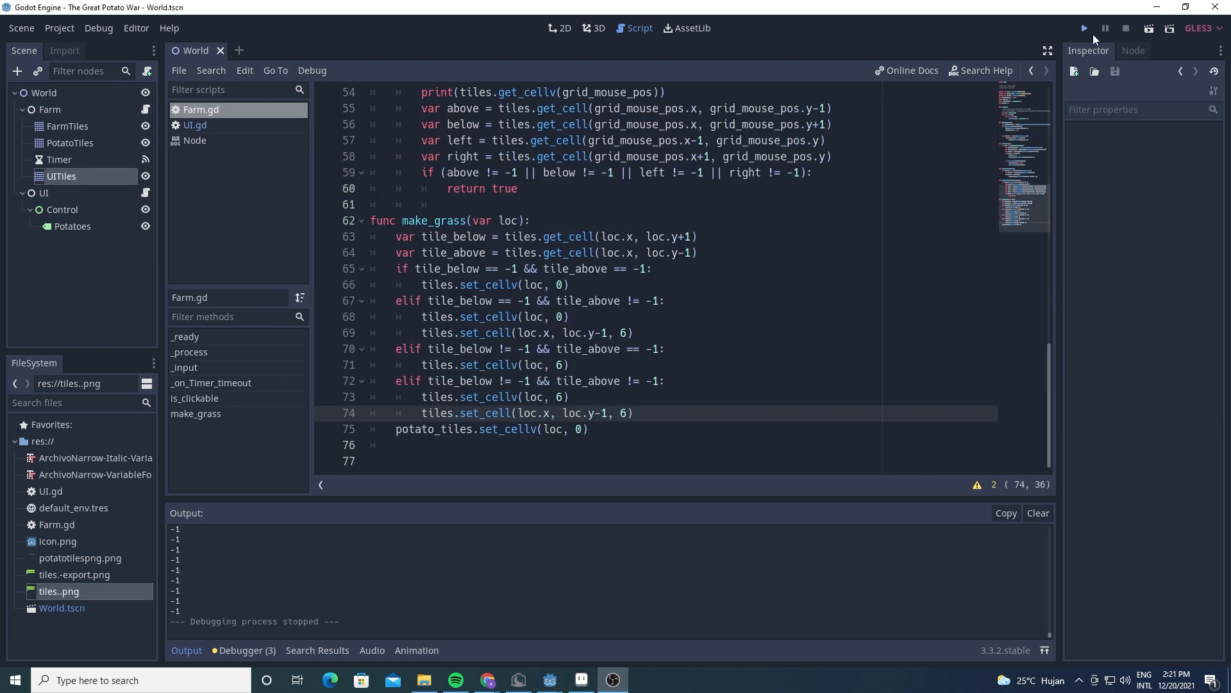
left_click(1084, 28)
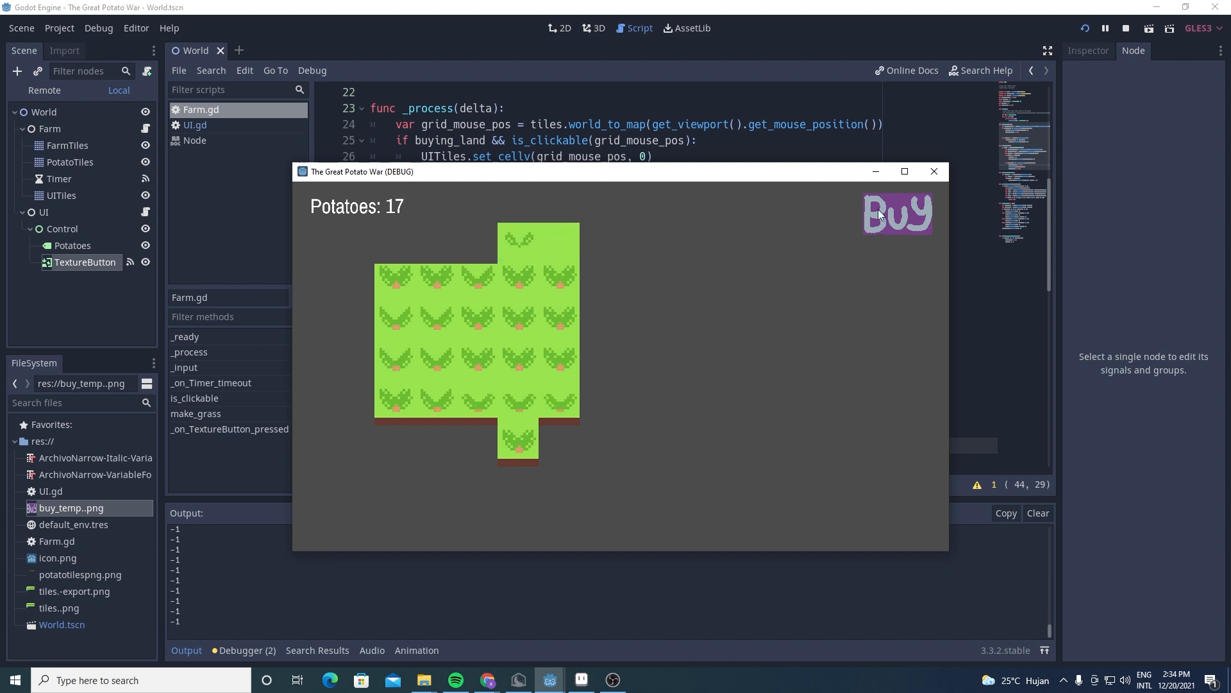
left_click(896, 214)
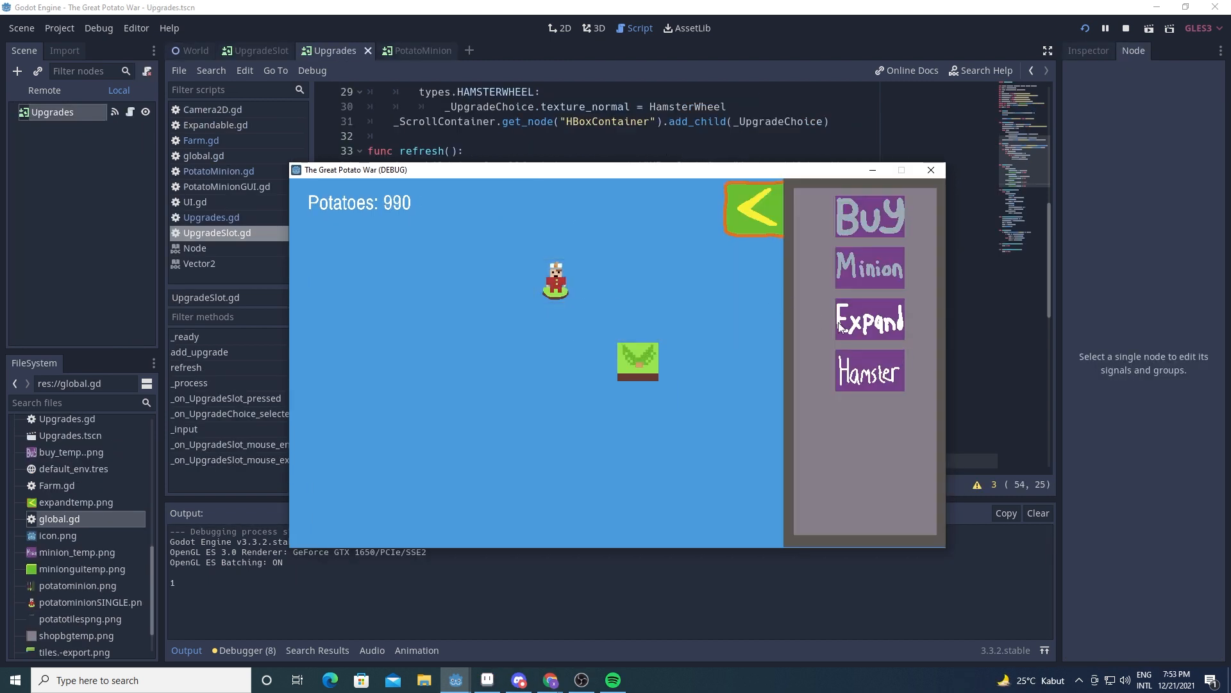
Buy a minion in the running build so it shows its 3×3 work area.
left_click(869, 319)
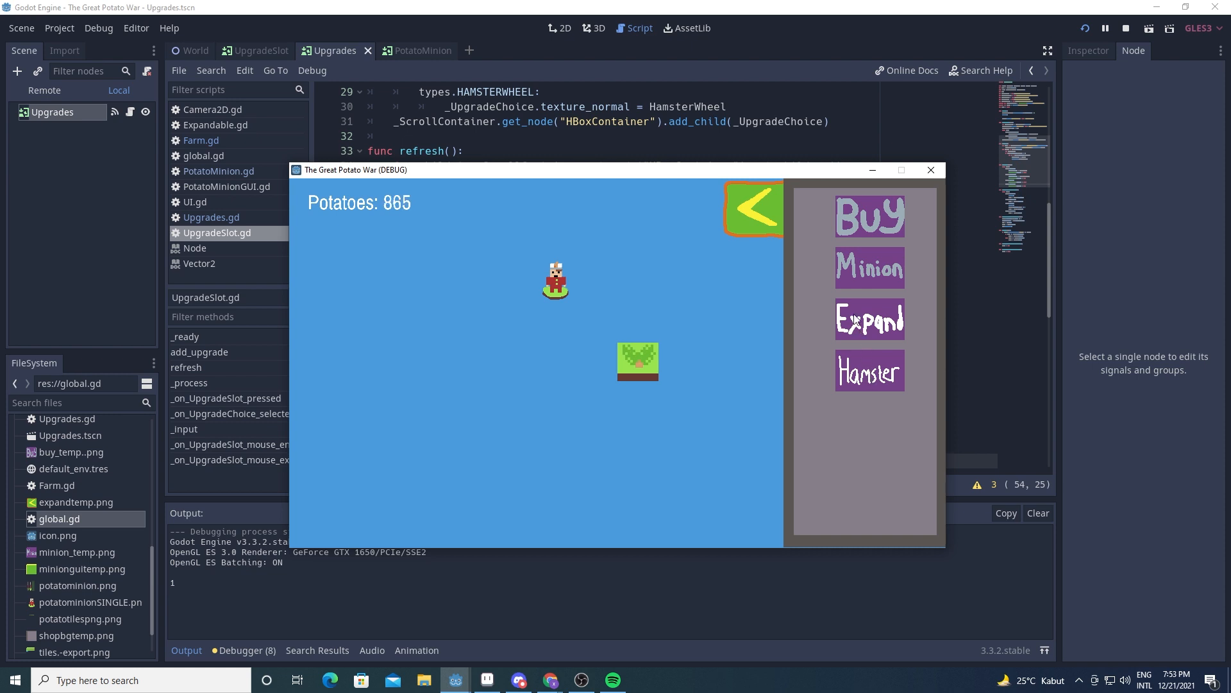
left_click(869, 267)
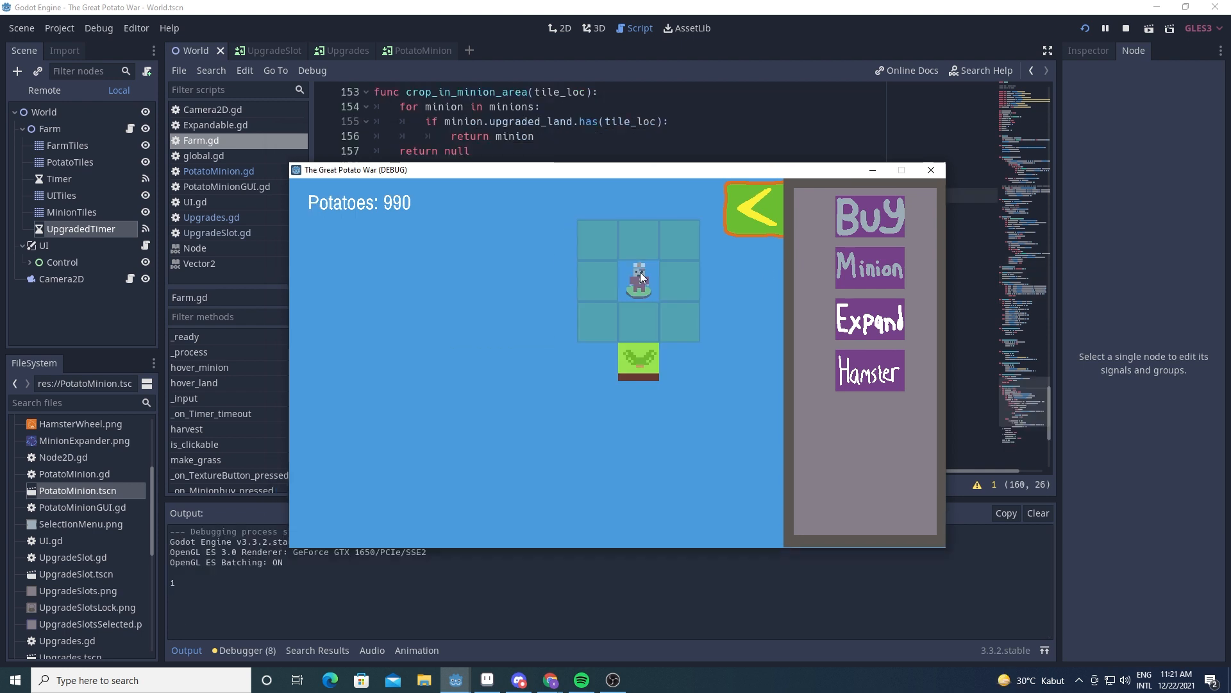
Show a minion's Level 1 upgrades panel and buy a second potato minion.
left_click(638, 279)
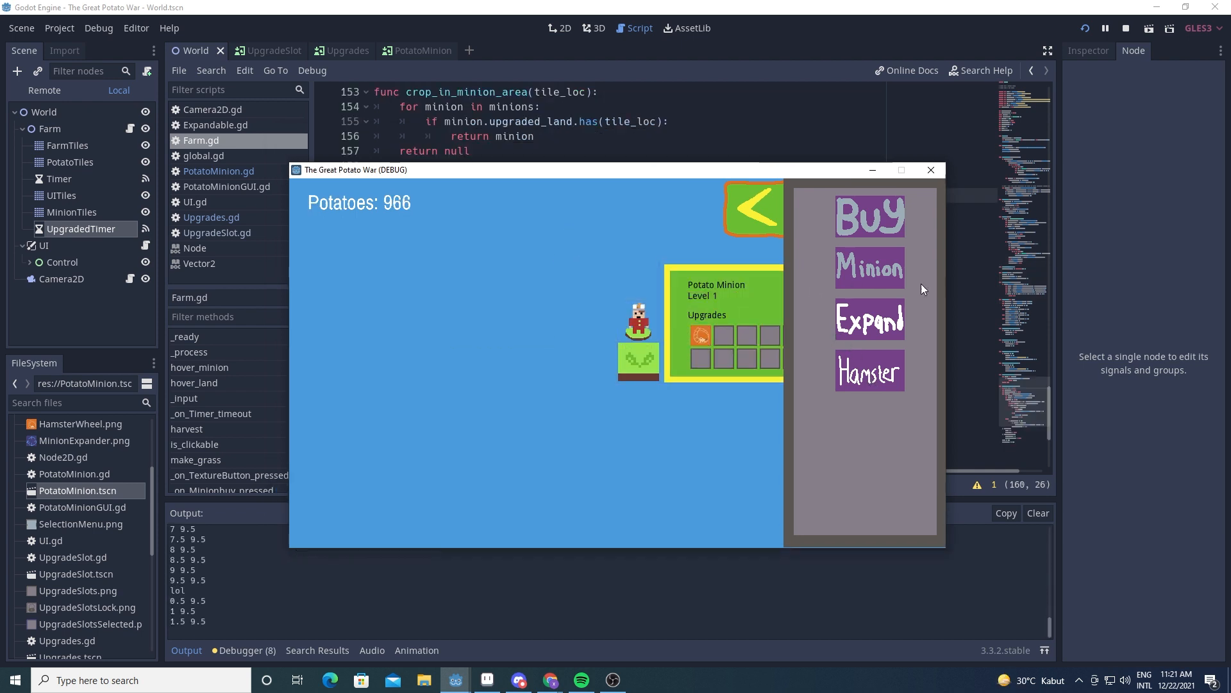
left_click(869, 215)
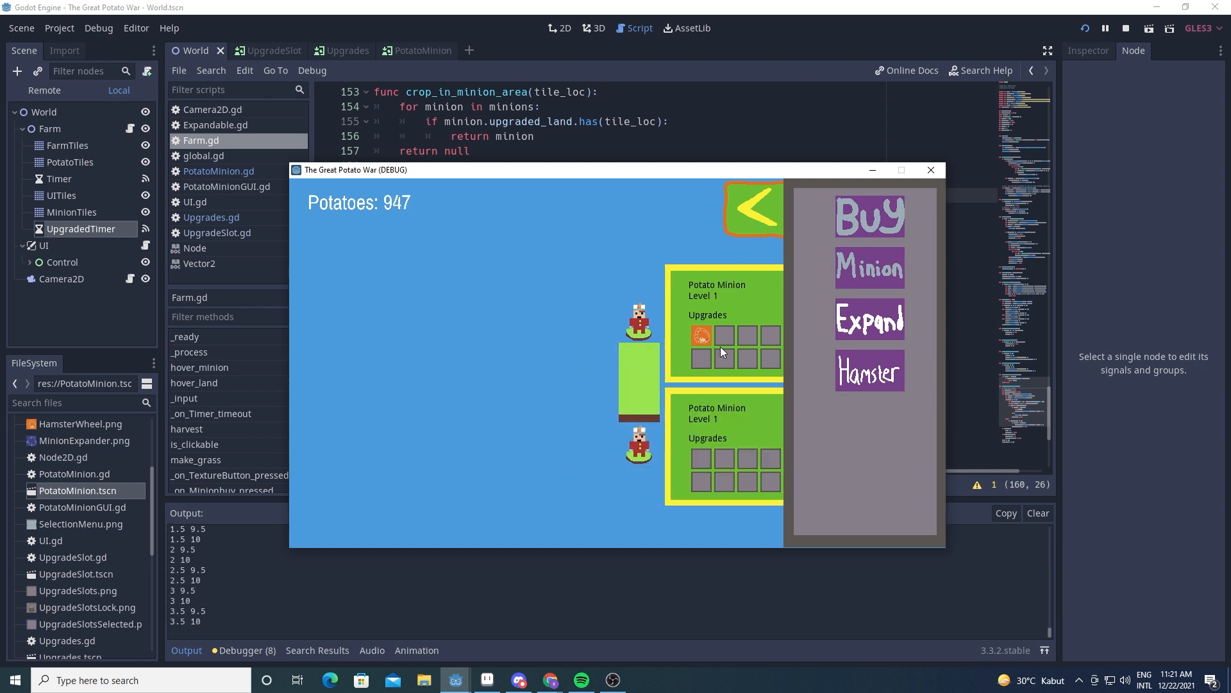
left_click(604, 399)
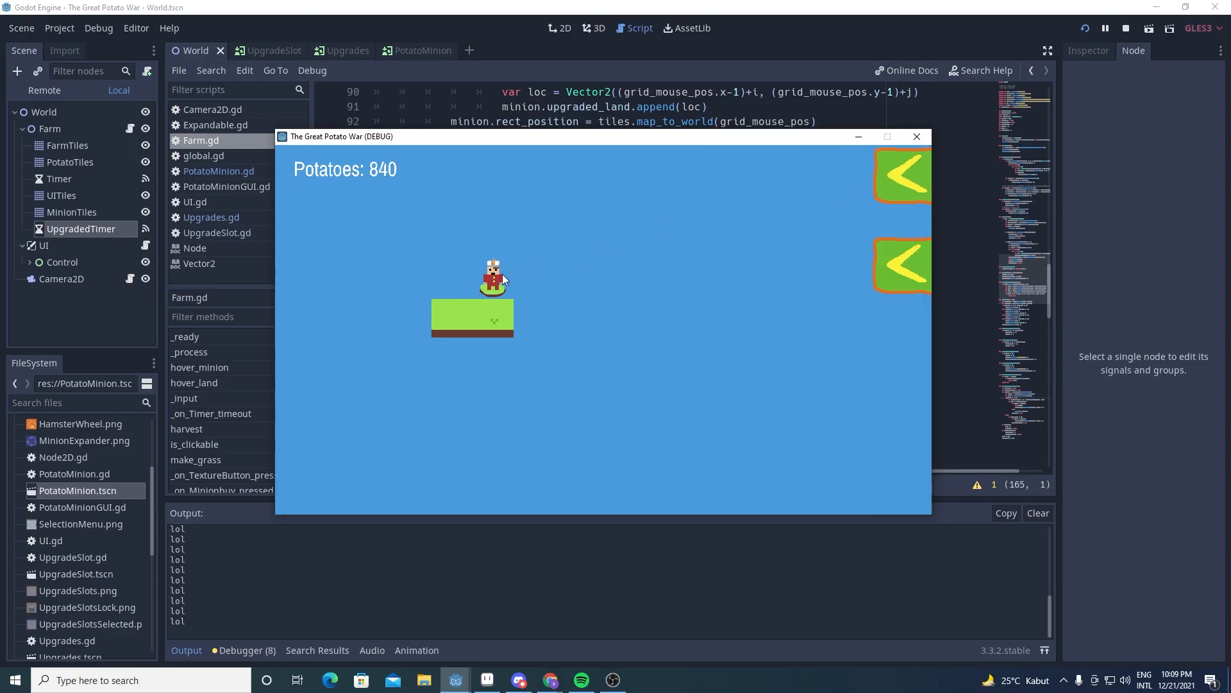
Move upgrades between the potato minion's slots and close its upgrade window.
left_click(493, 279)
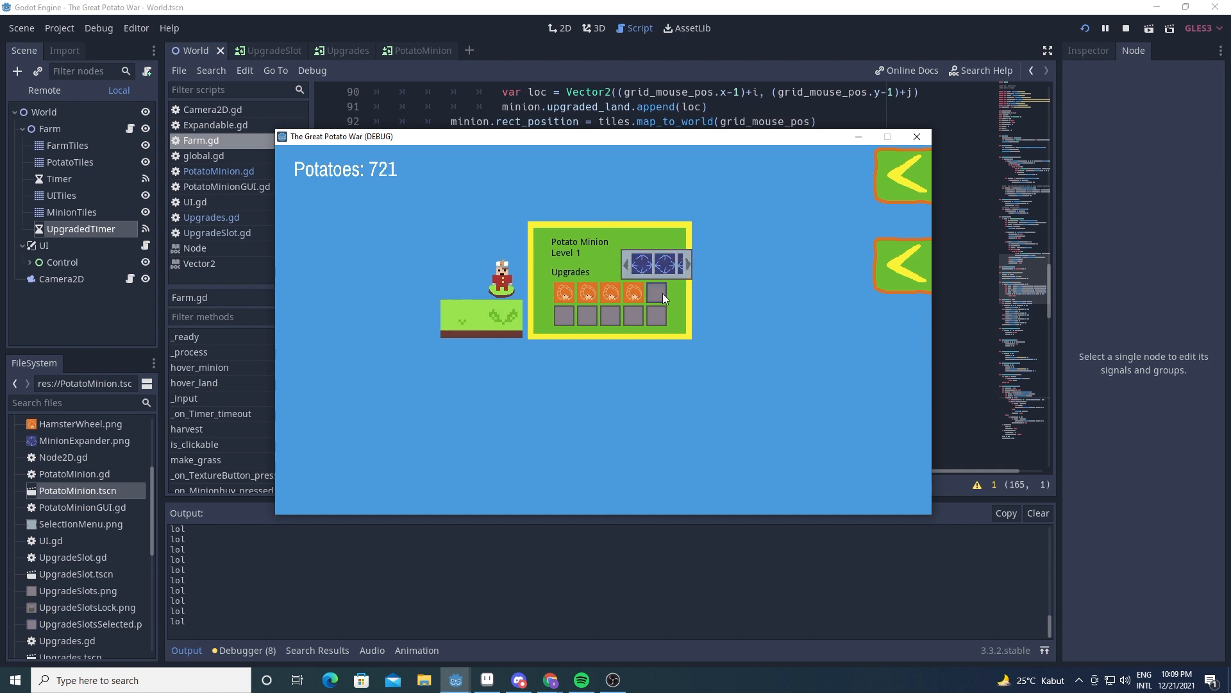
left_click(655, 293)
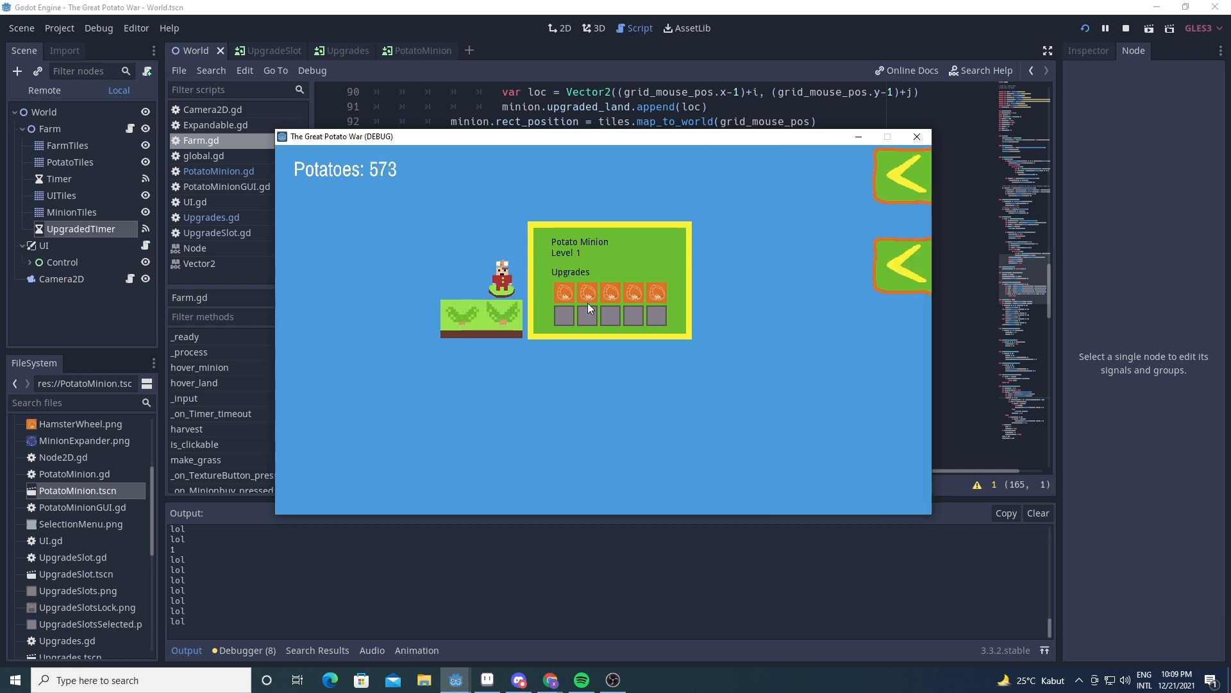
left_click(588, 289)
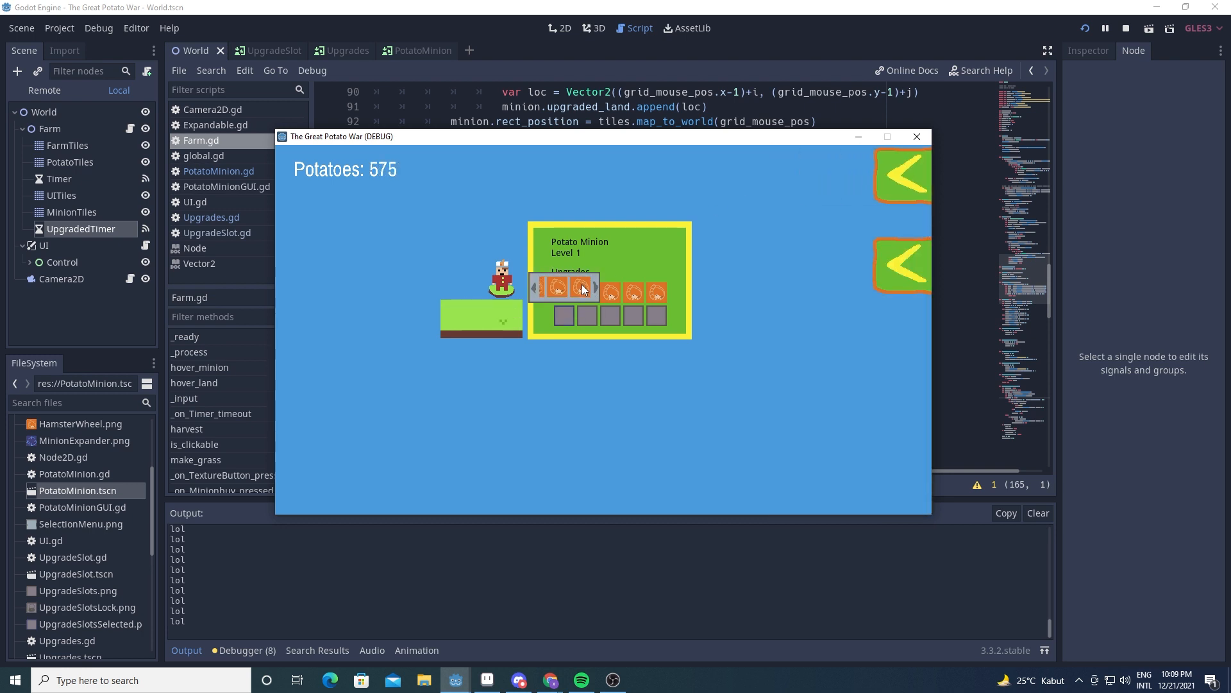
left_click(581, 286)
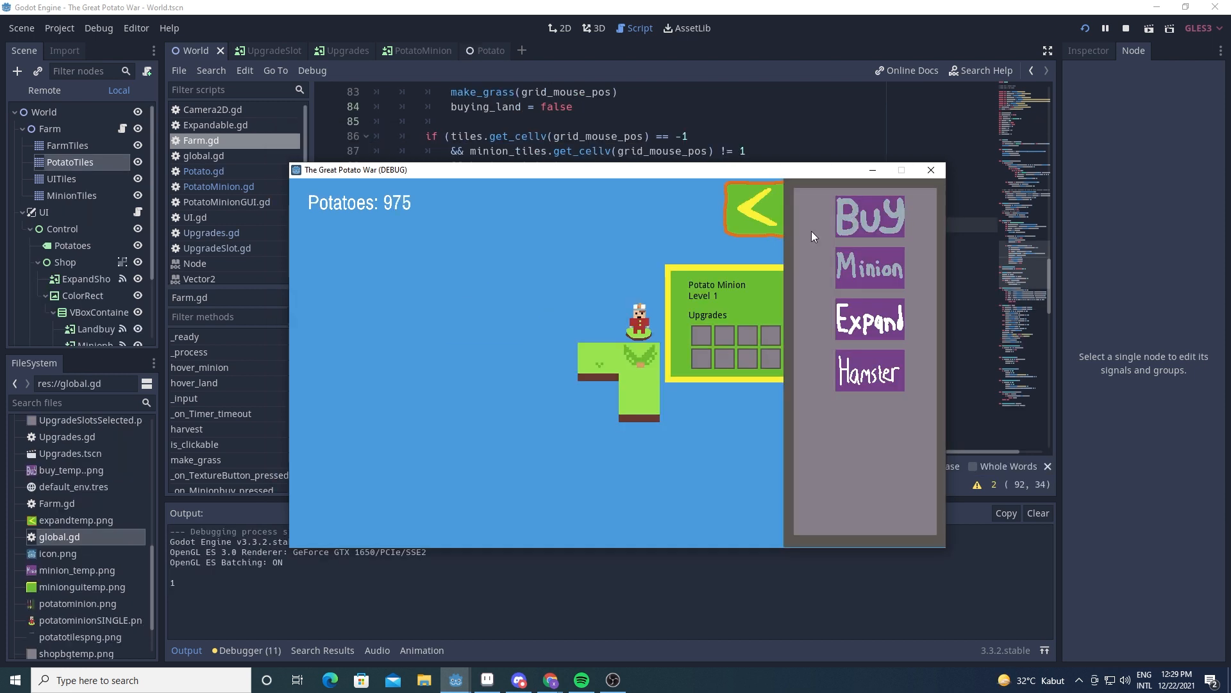
left_click(677, 412)
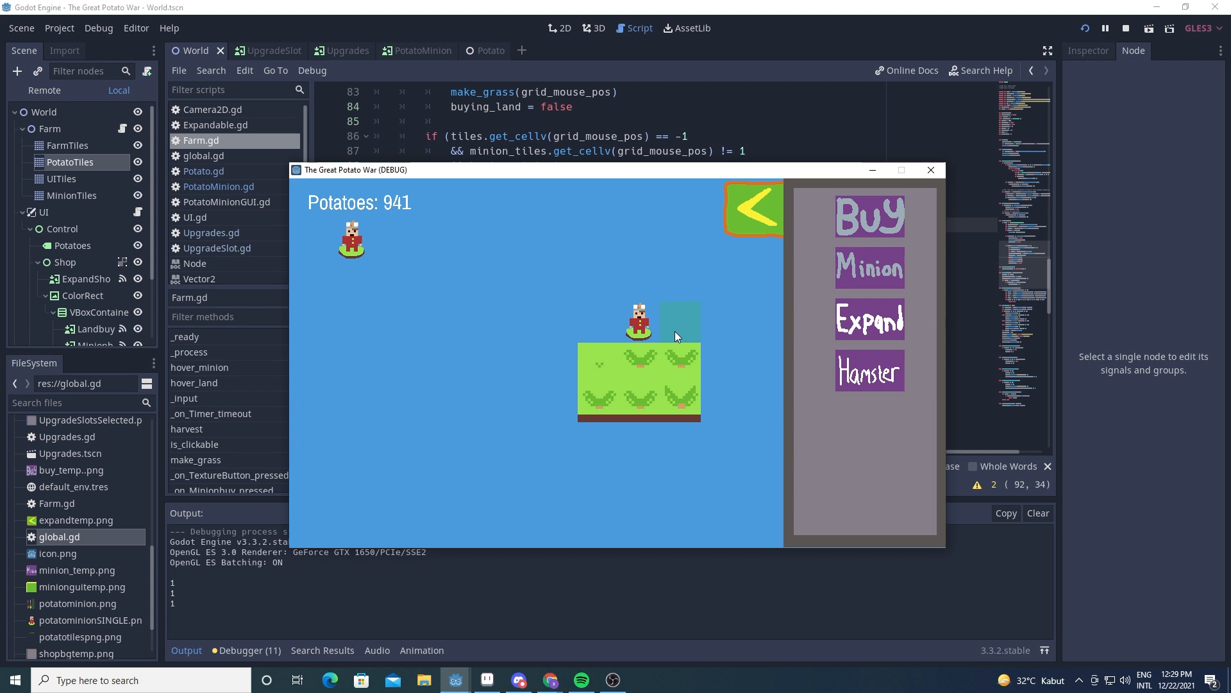
Place two new land tiles beside the farm.
left_click(677, 315)
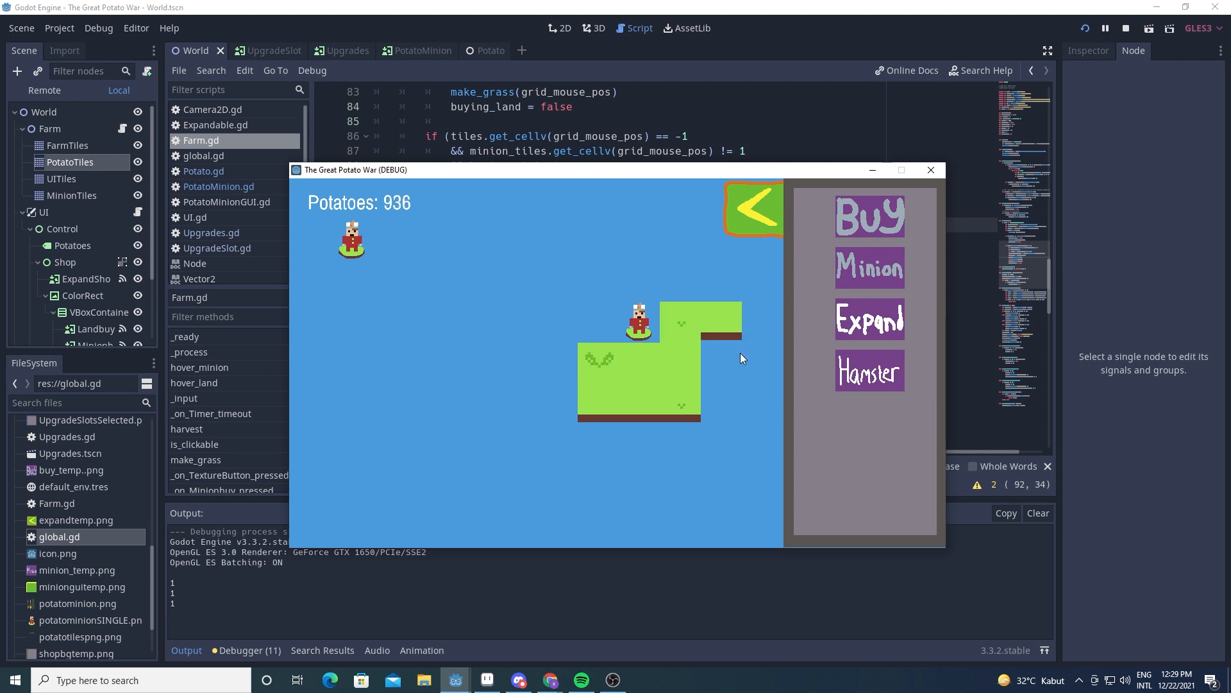
left_click(721, 402)
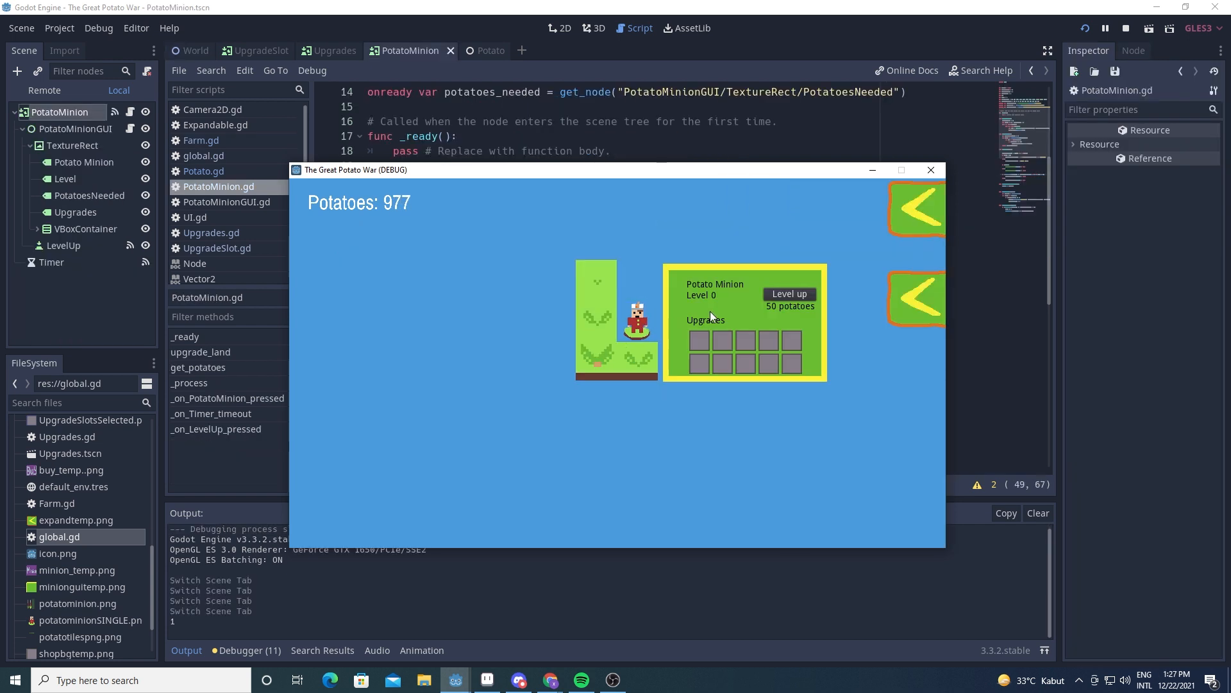
Buy a land tile from the new pixel-art shop cards in the running build.
left_click(789, 294)
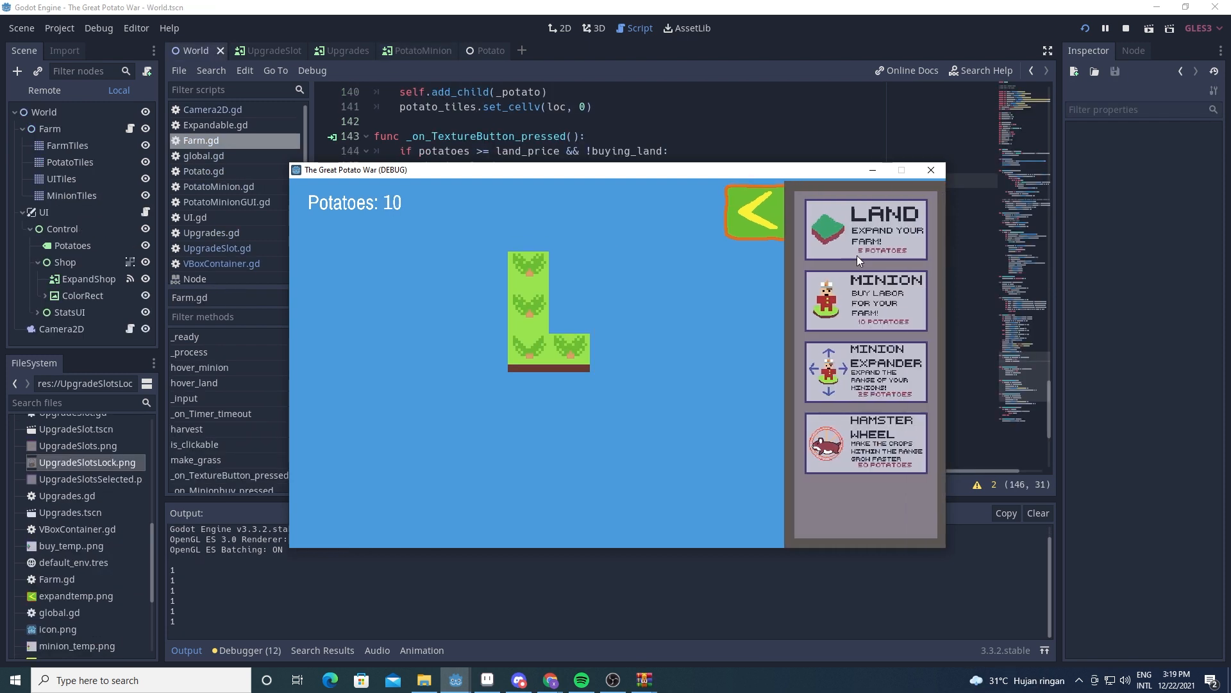
left_click(863, 300)
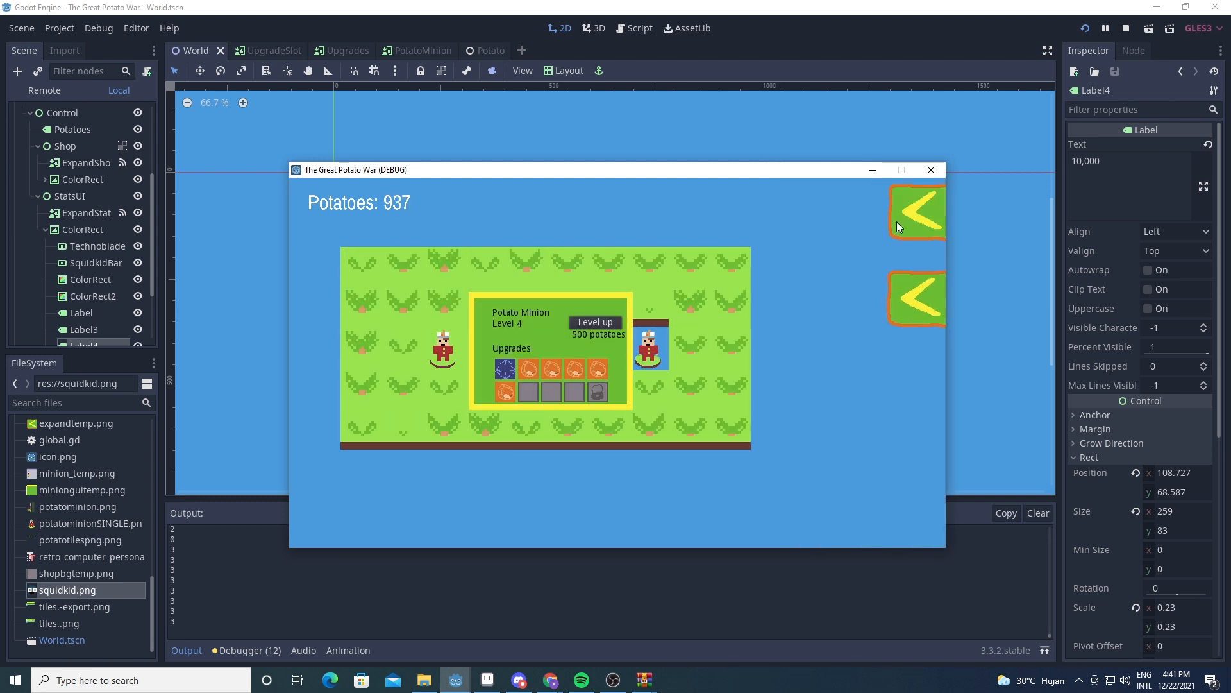
From the shop, drop upgrades into potato minions' grid slots and level them up.
left_click(916, 210)
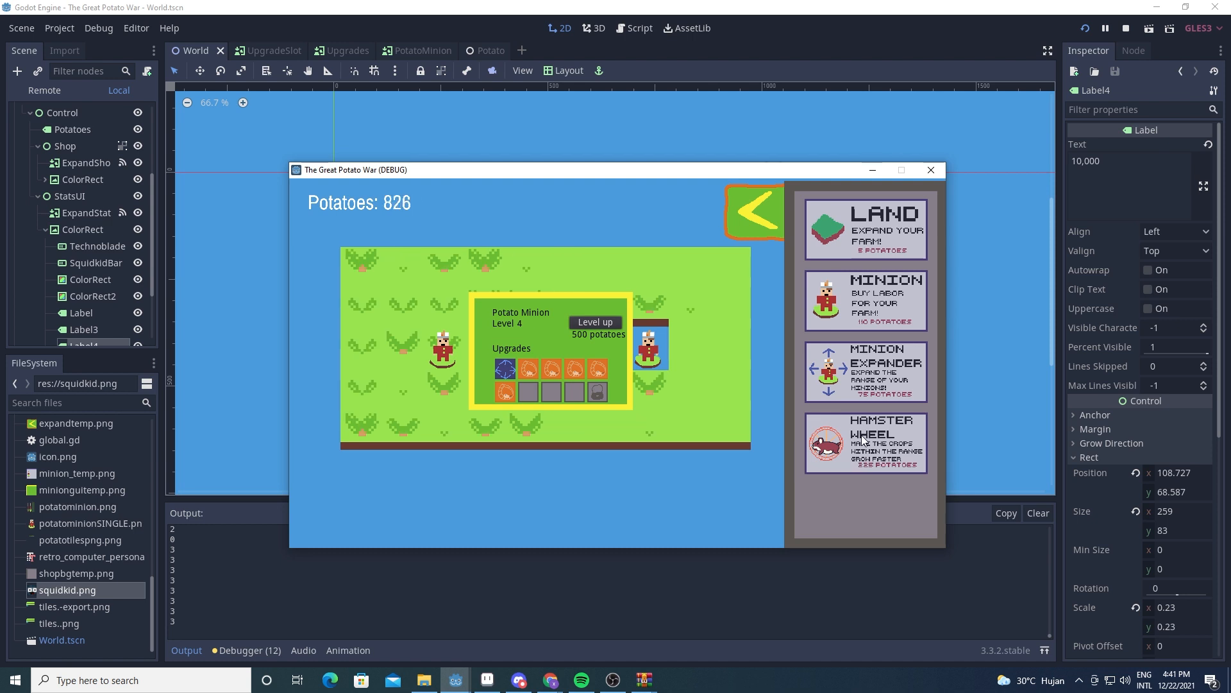
left_click(594, 321)
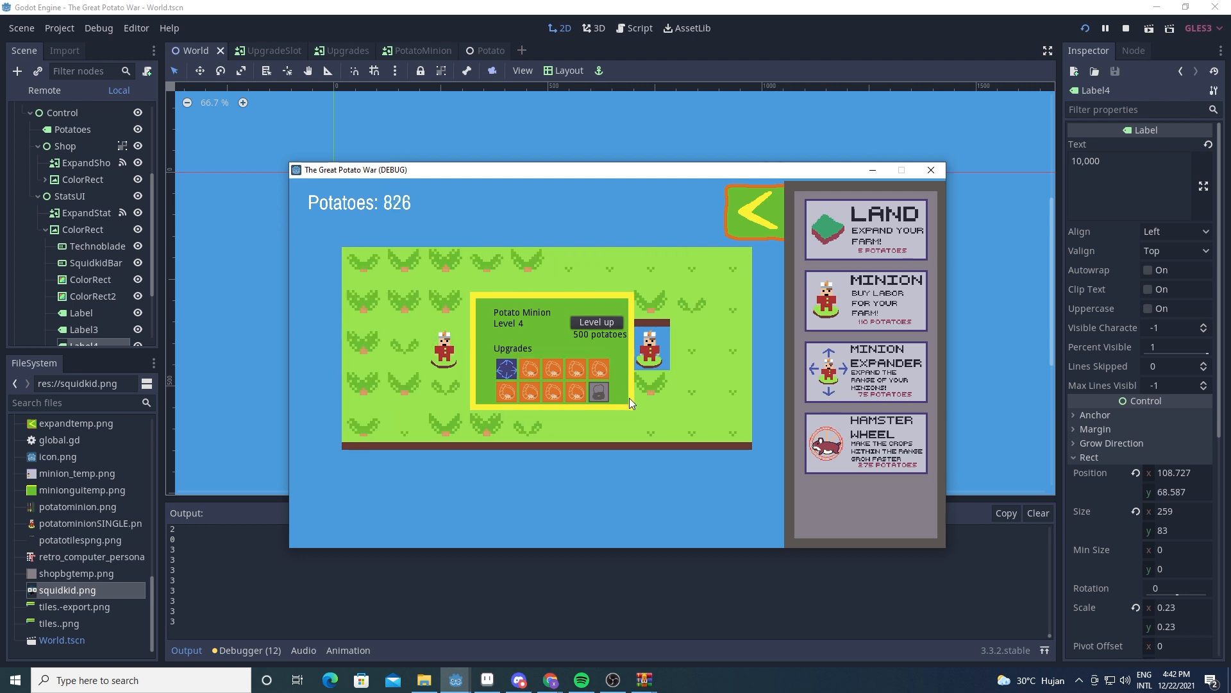
left_click(595, 324)
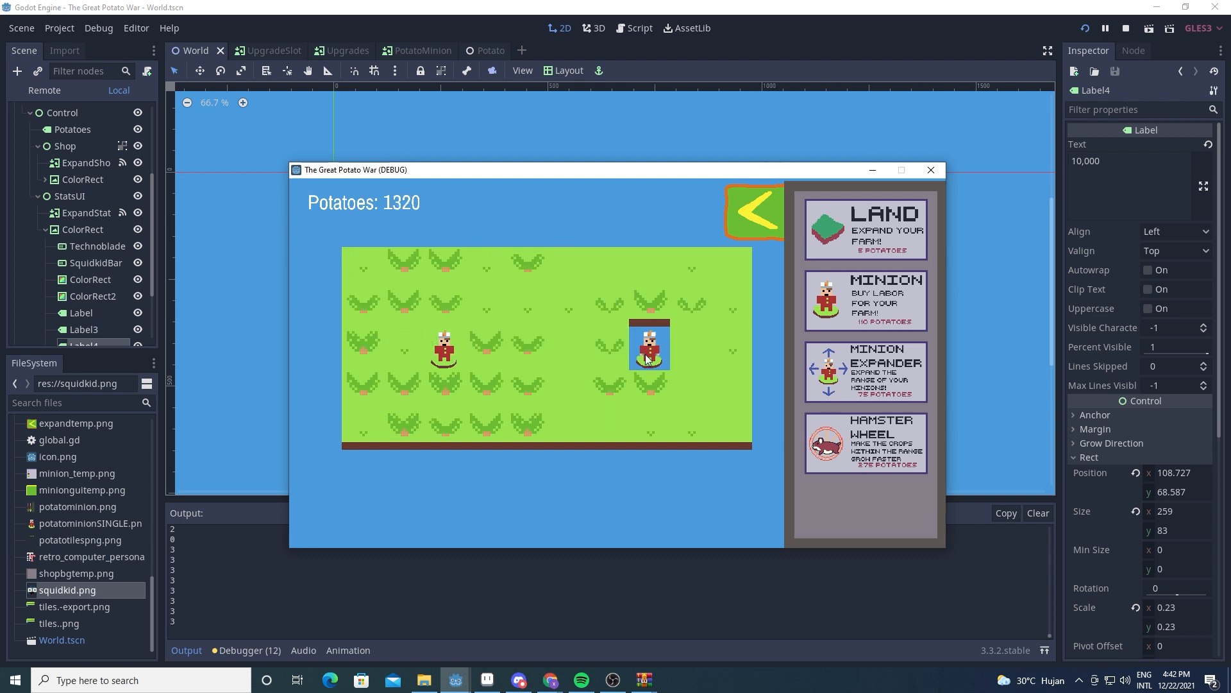
left_click(649, 345)
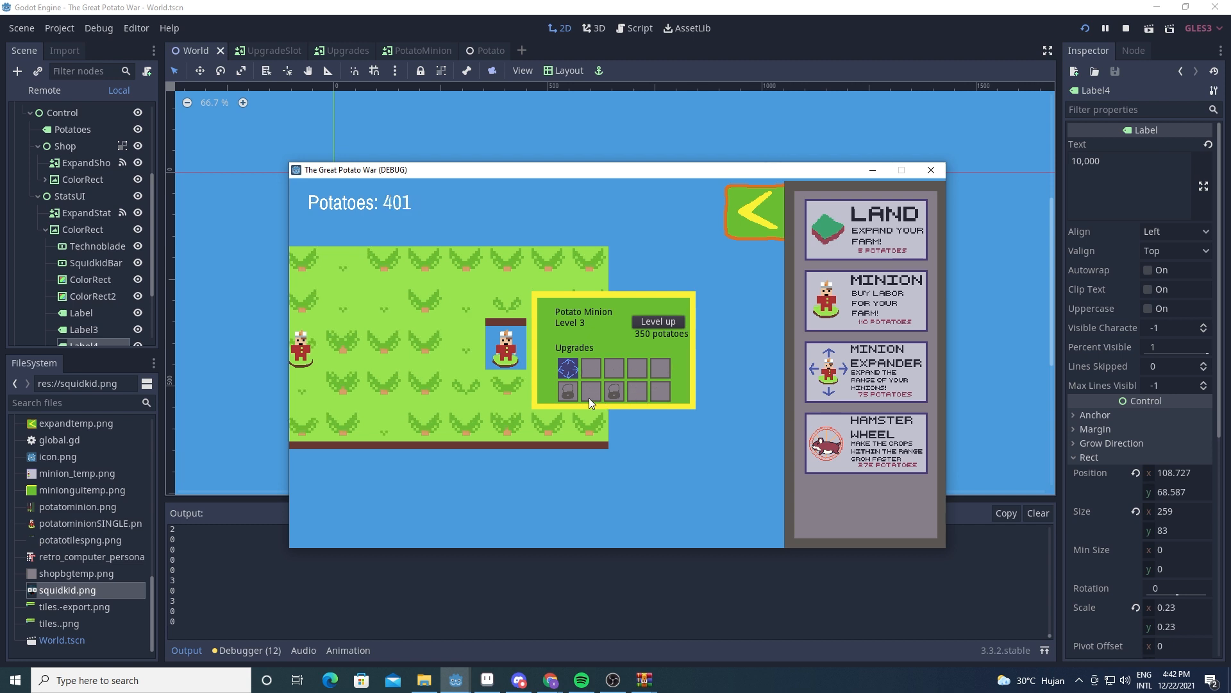
left_click(657, 321)
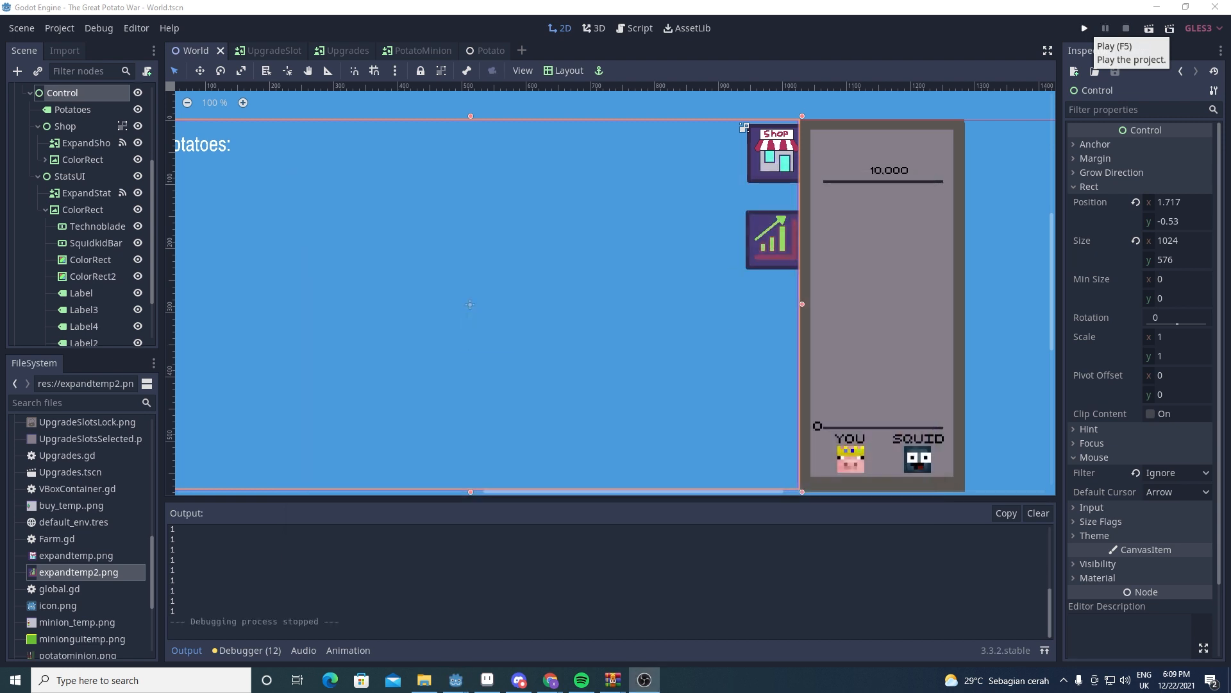
Run the restyled game, buy and place a Minion, then buy Land beside the farm.
left_click(1084, 27)
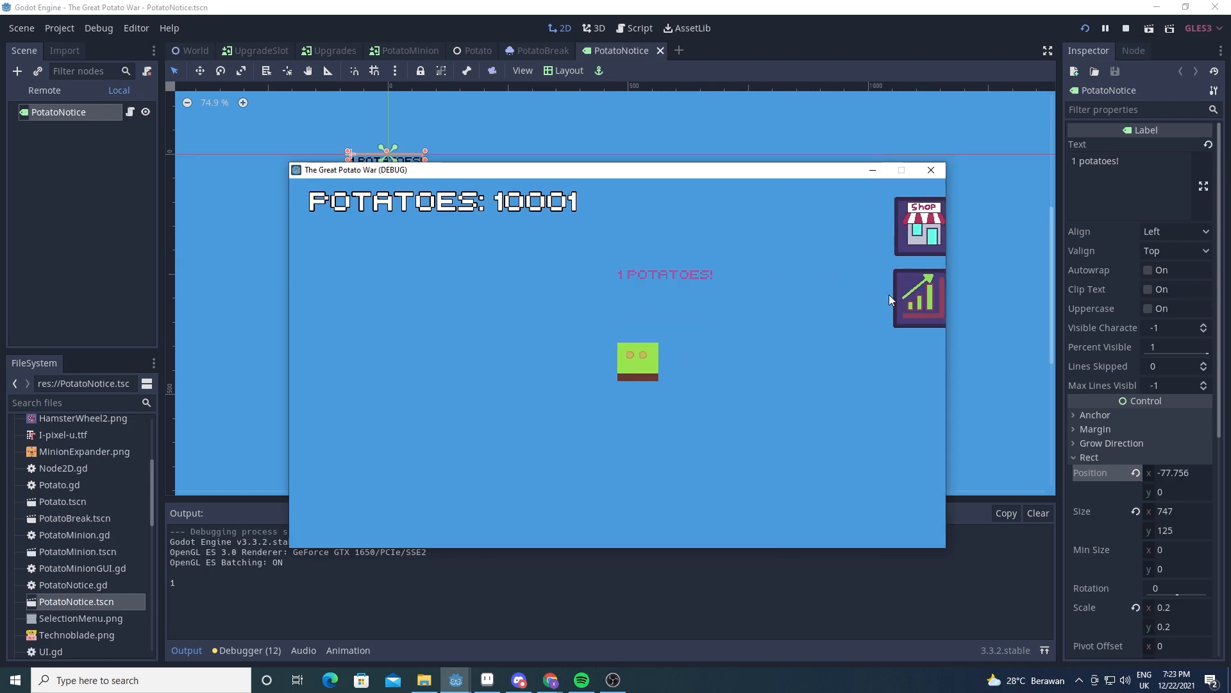
left_click(918, 225)
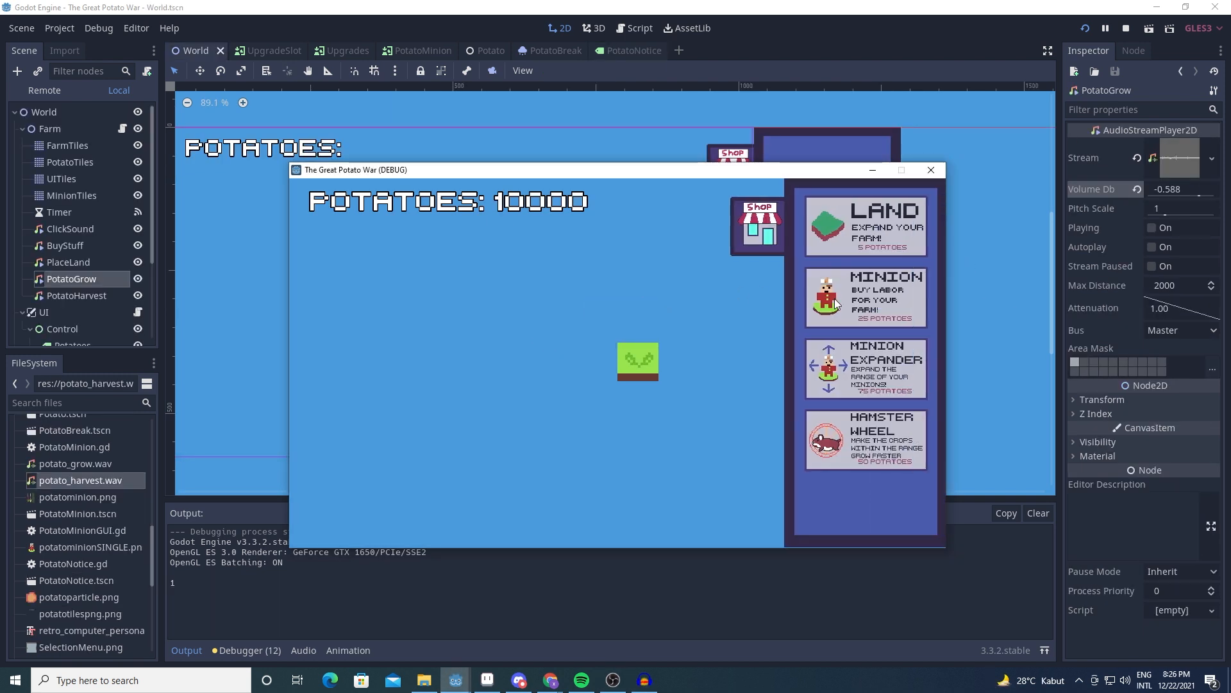
left_click(863, 297)
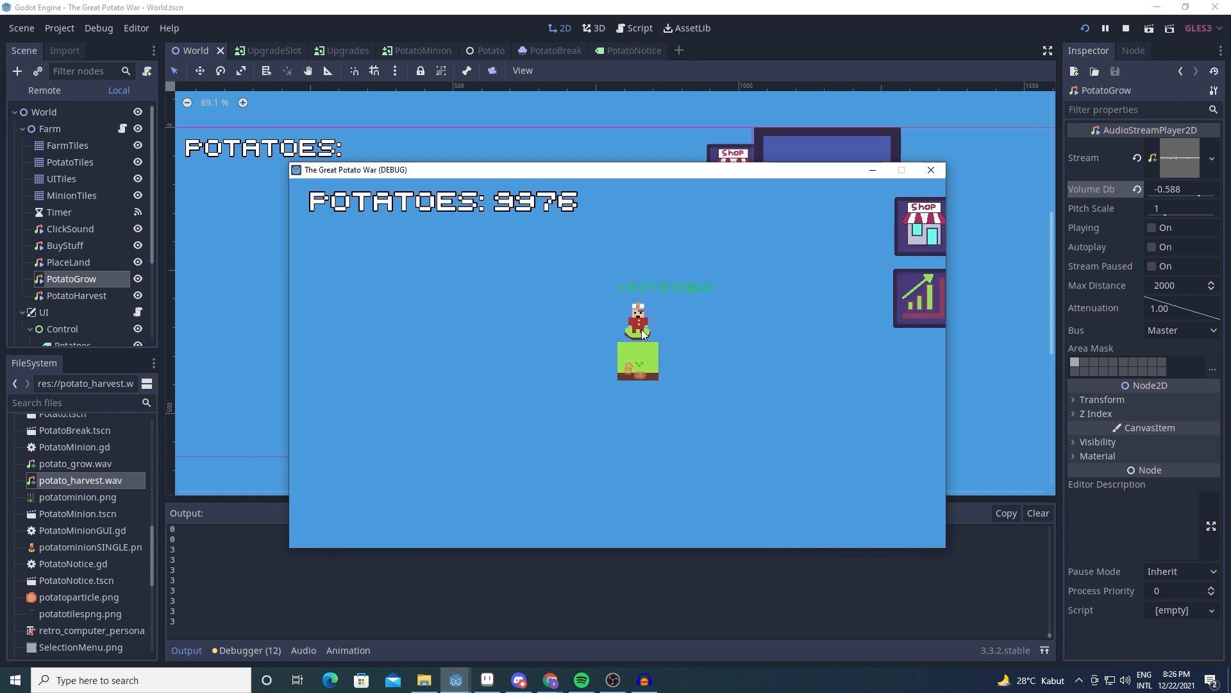
left_click(921, 226)
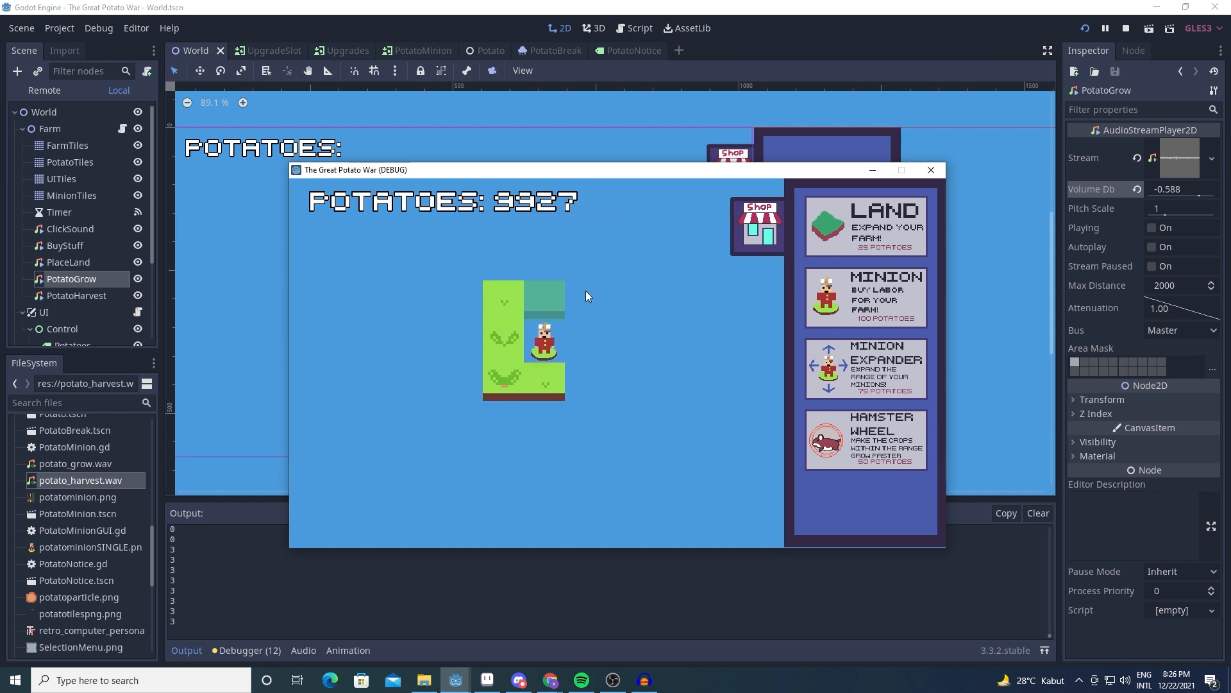
left_click(541, 337)
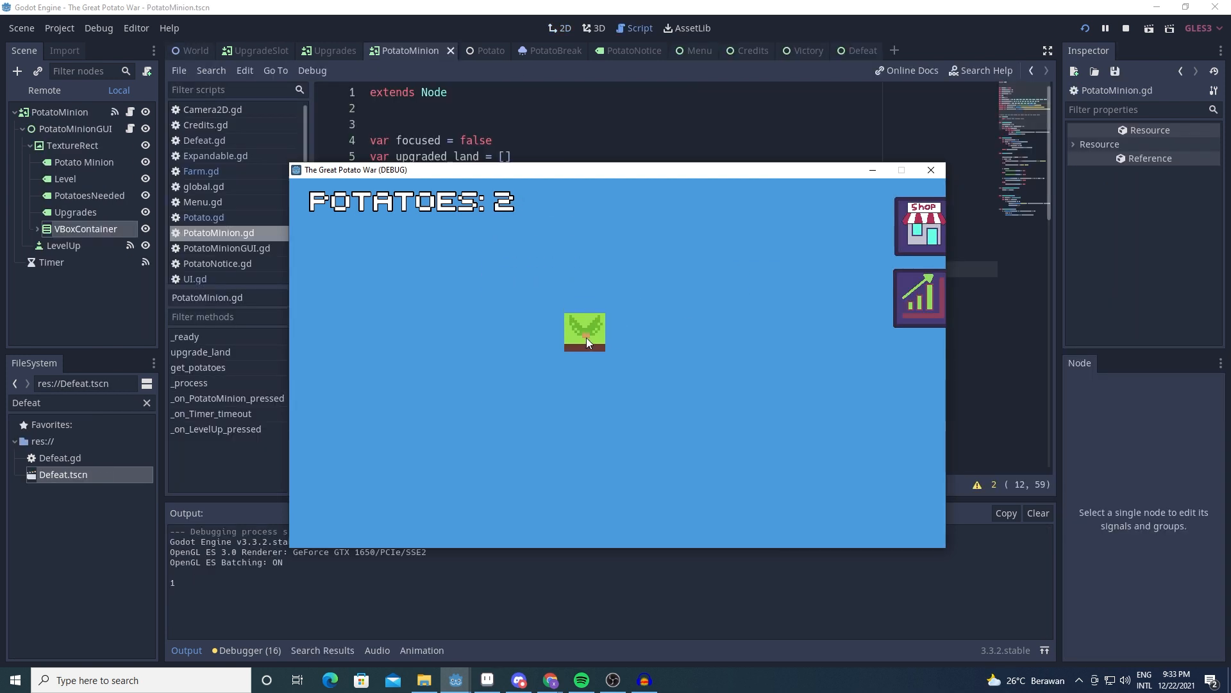
Harvest potatoes, buy Land and Minions, expanding to a large farm.
left_click(919, 226)
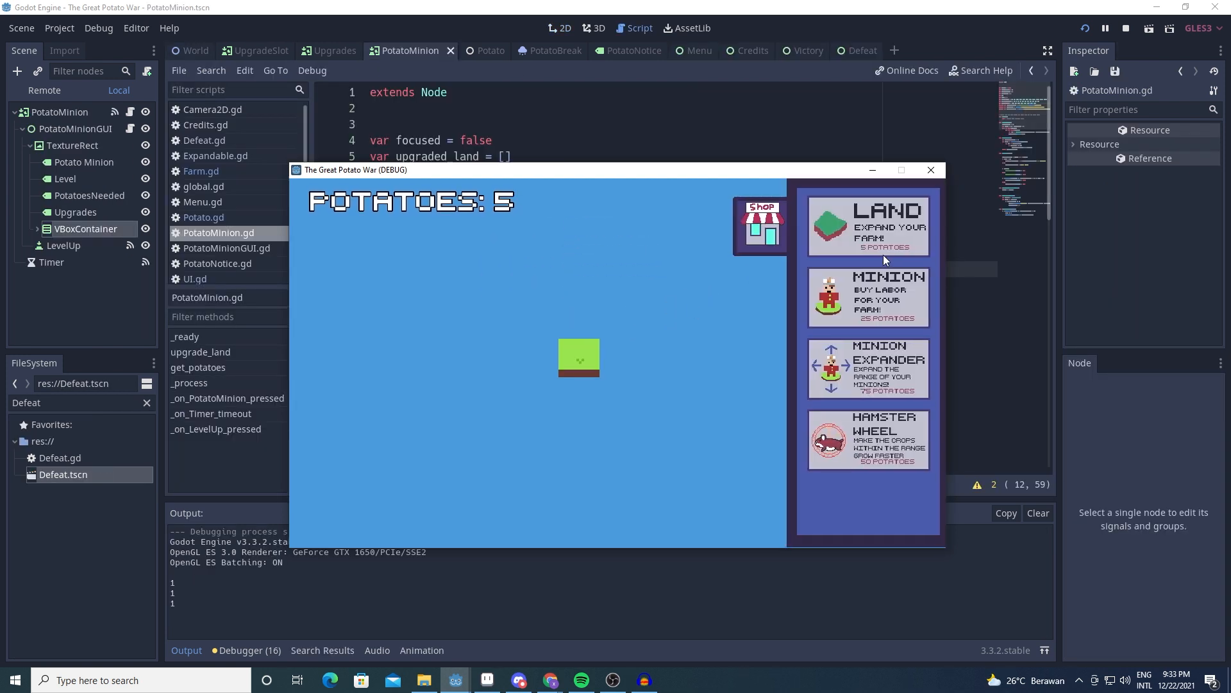
left_click(866, 225)
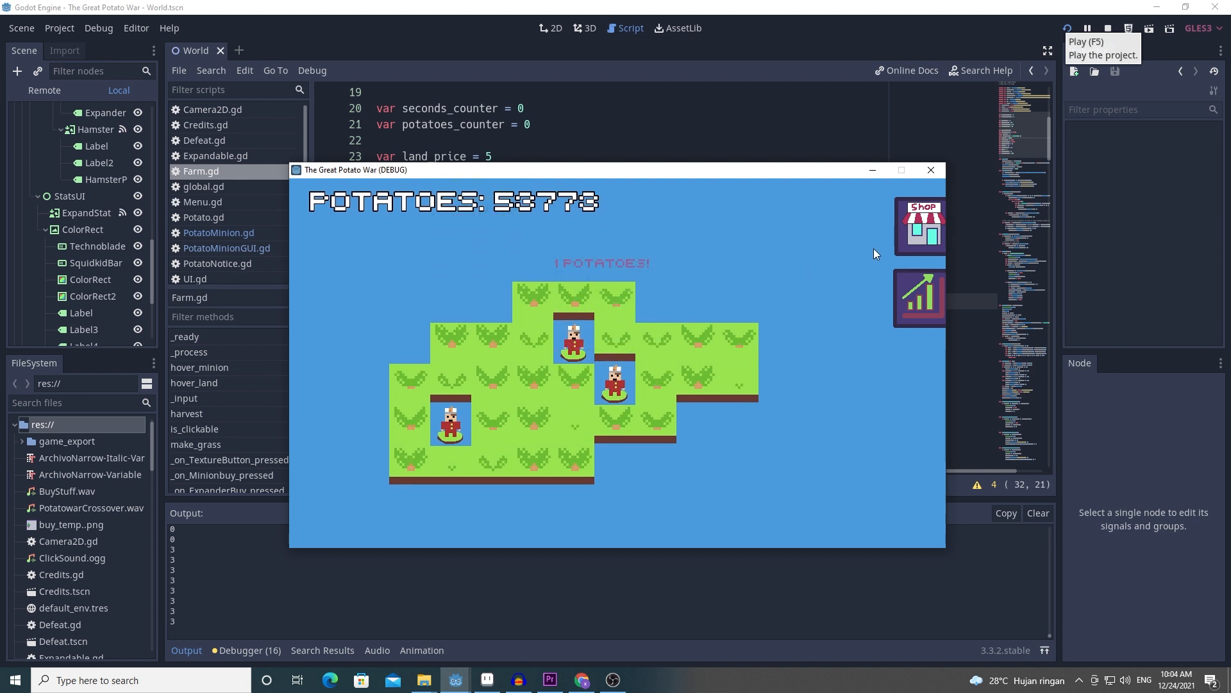
left_click(918, 299)
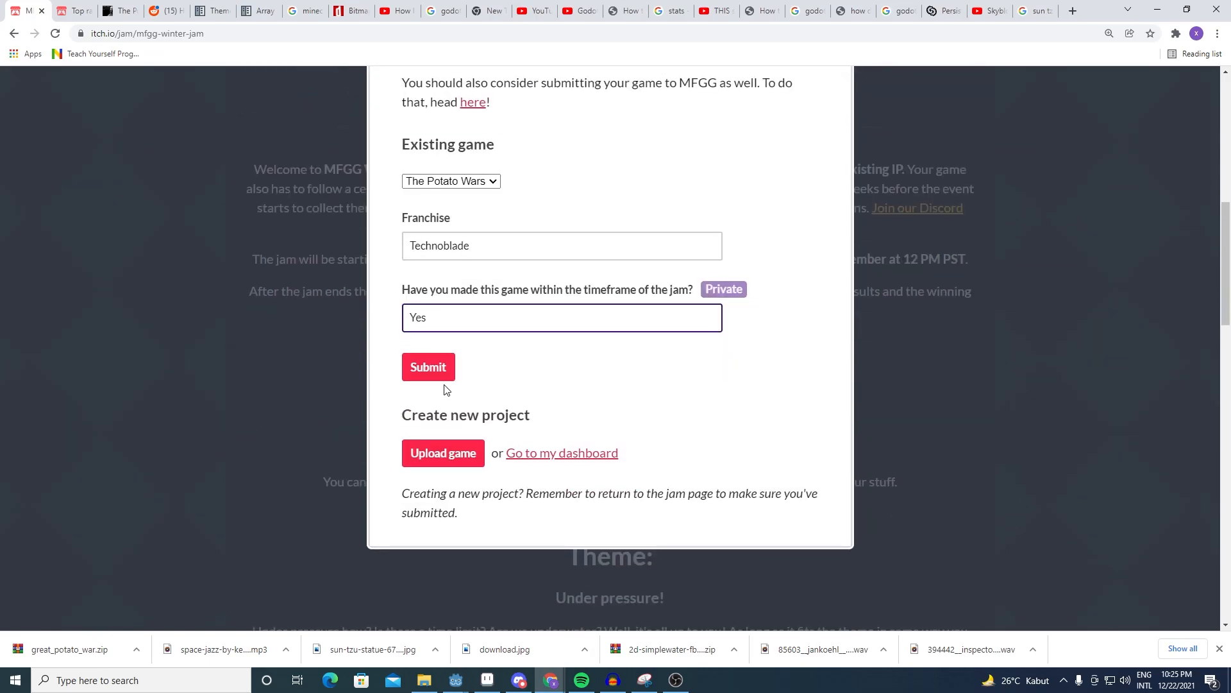
Submit The Potato Wars to the MFGG jam and dismiss the confirmation.
left_click(428, 366)
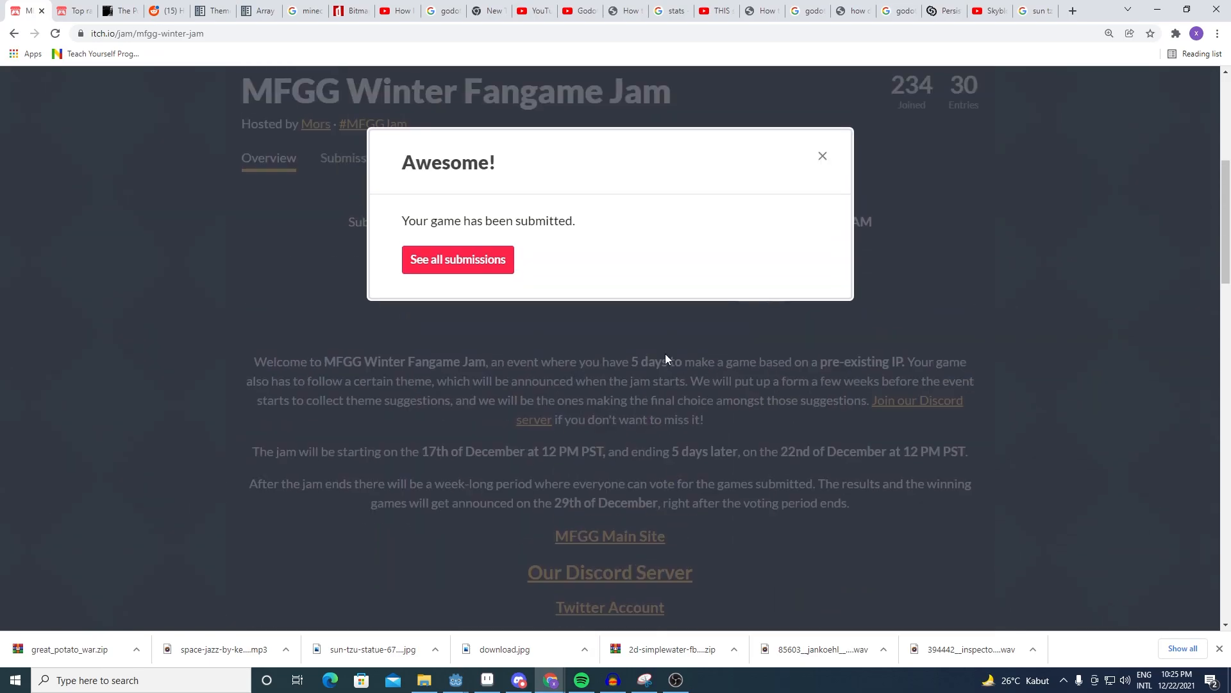
left_click(457, 259)
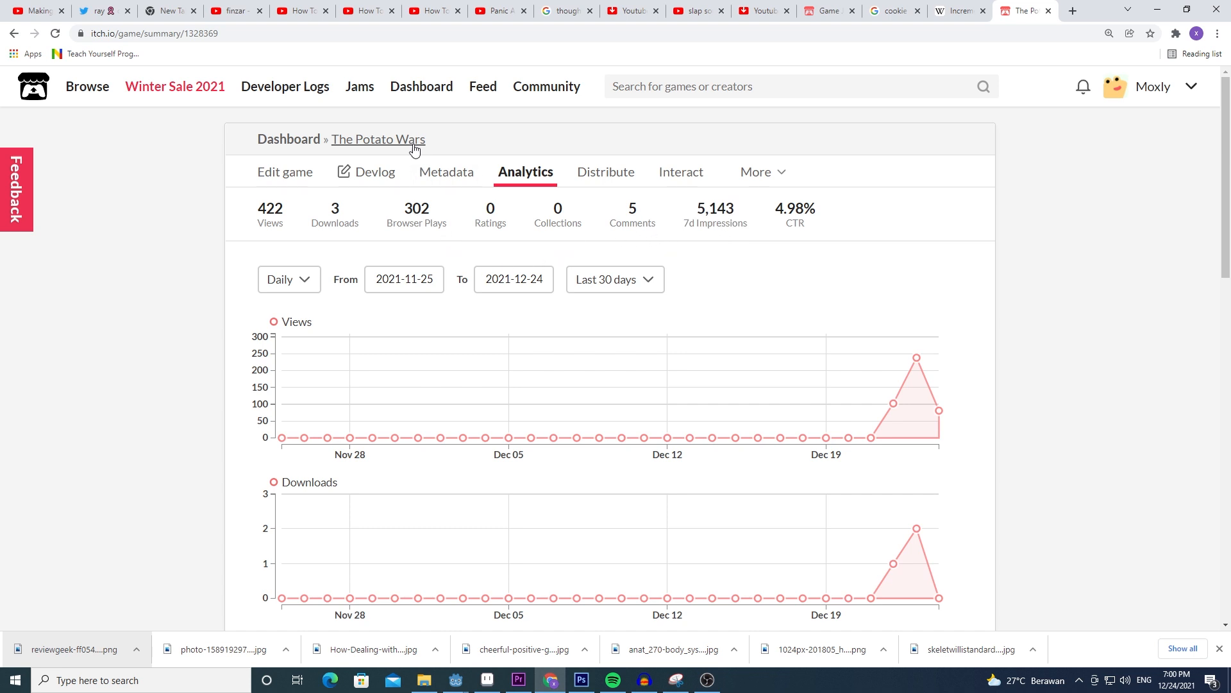
Go to The Potato Wars game page and scroll to the player comments.
left_click(377, 138)
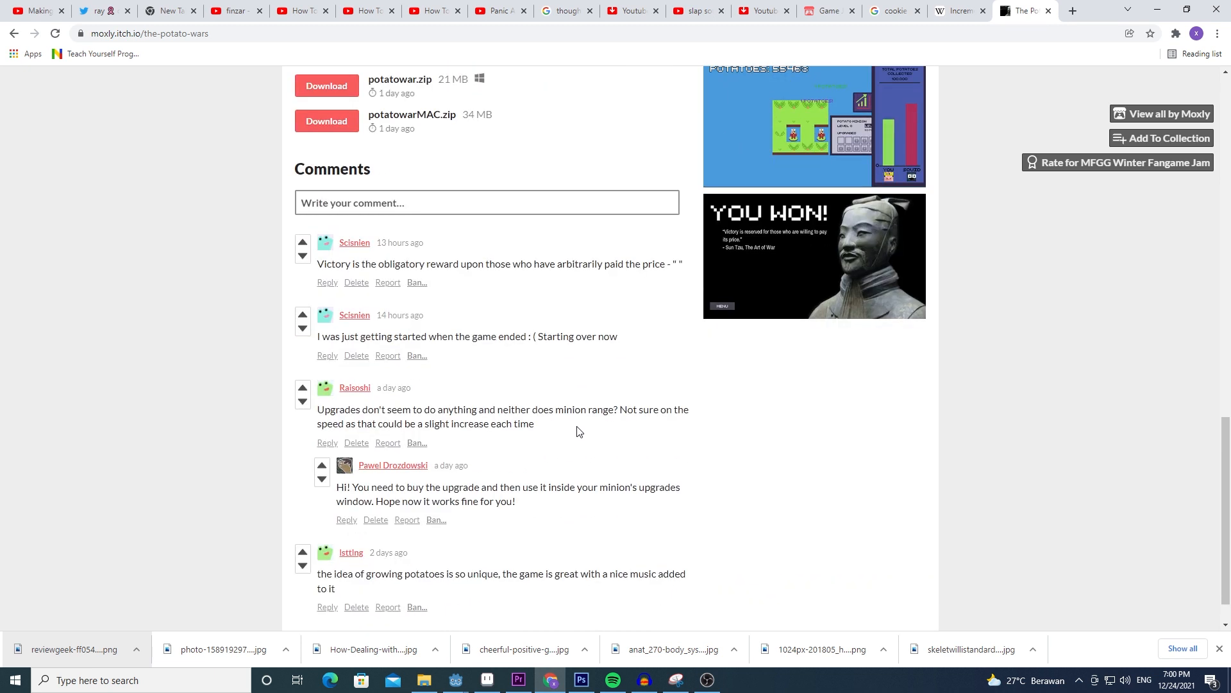
scroll("down", 3)
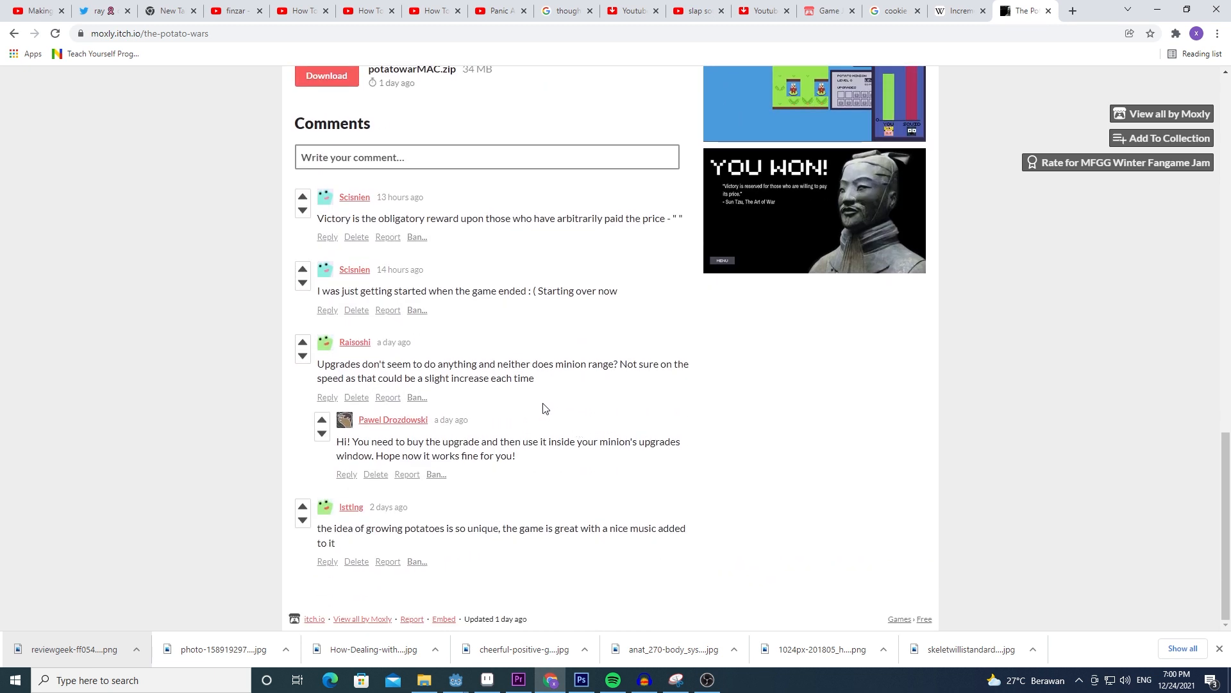
mouse_move(594, 408)
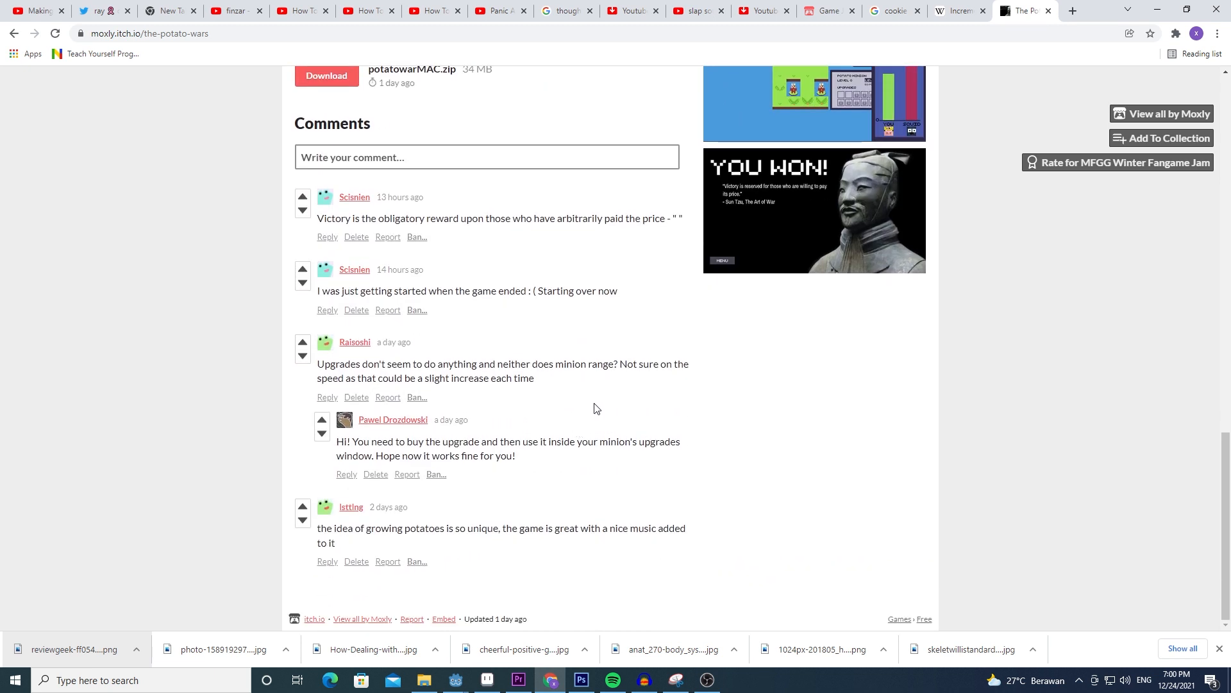